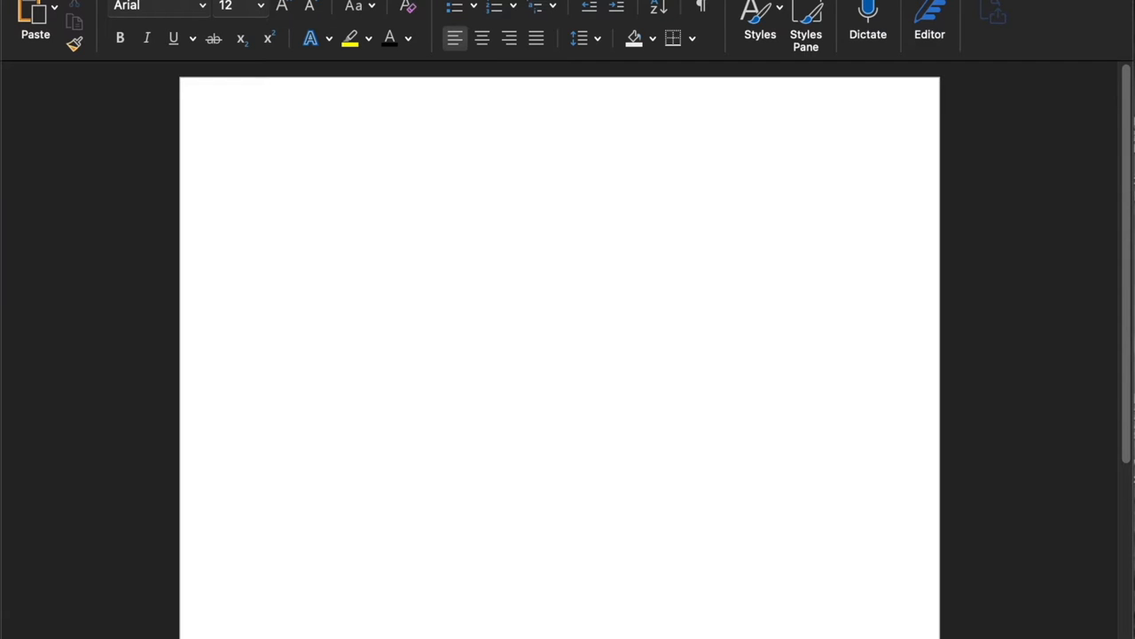
- Show the Customize Quick Access Toolbar command list from its dropdown arrow
click(269, 175)
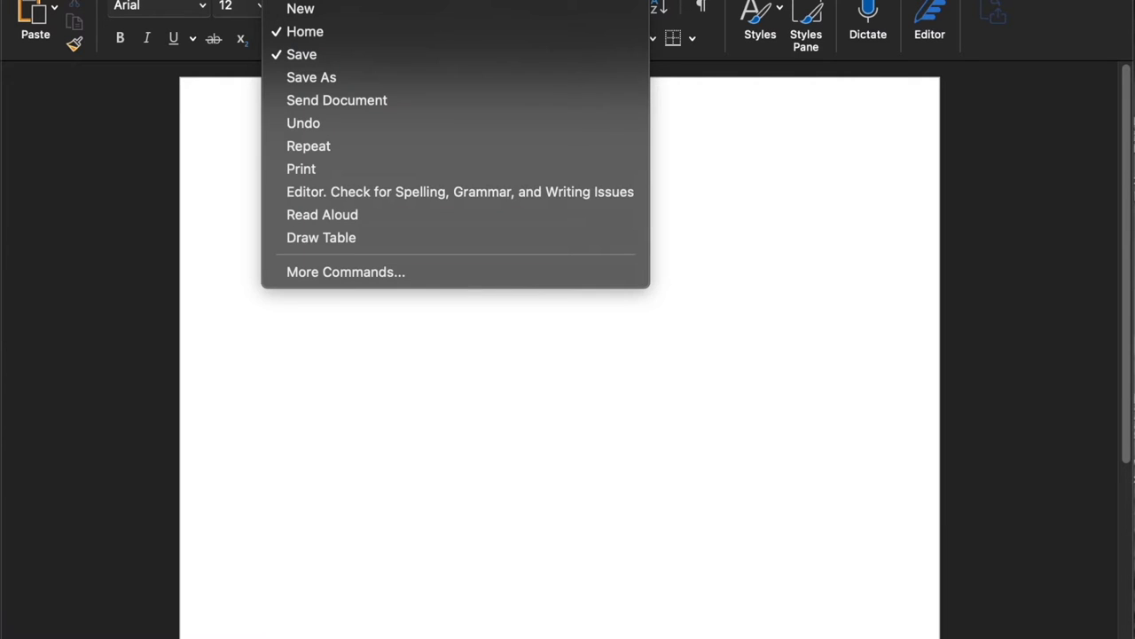
mouse_move(370, 296)
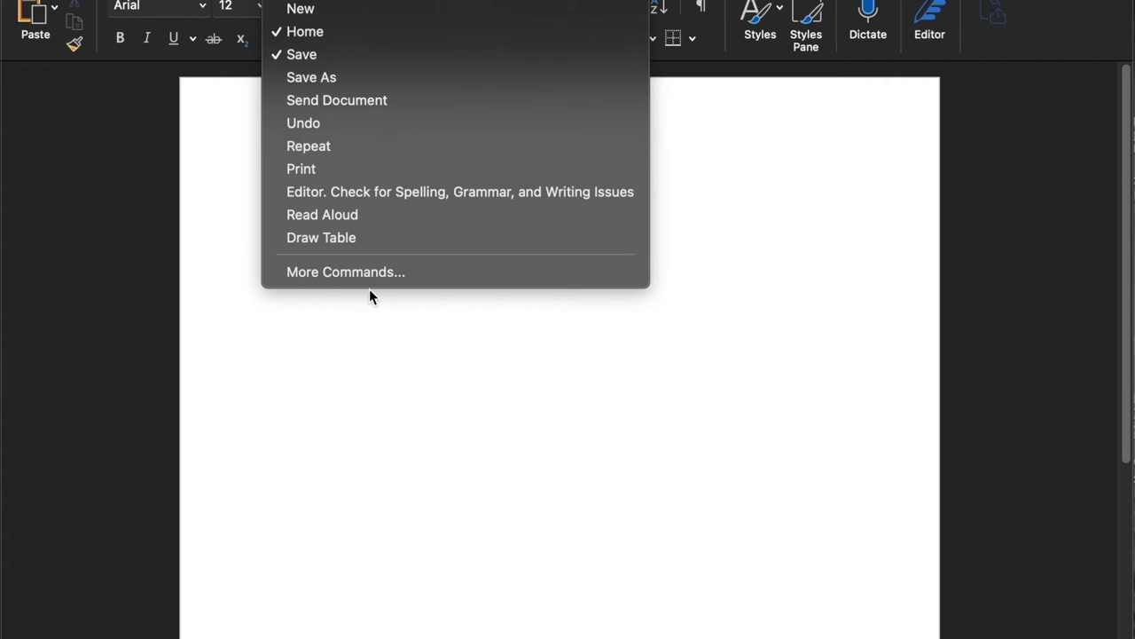
mouse_move(336, 100)
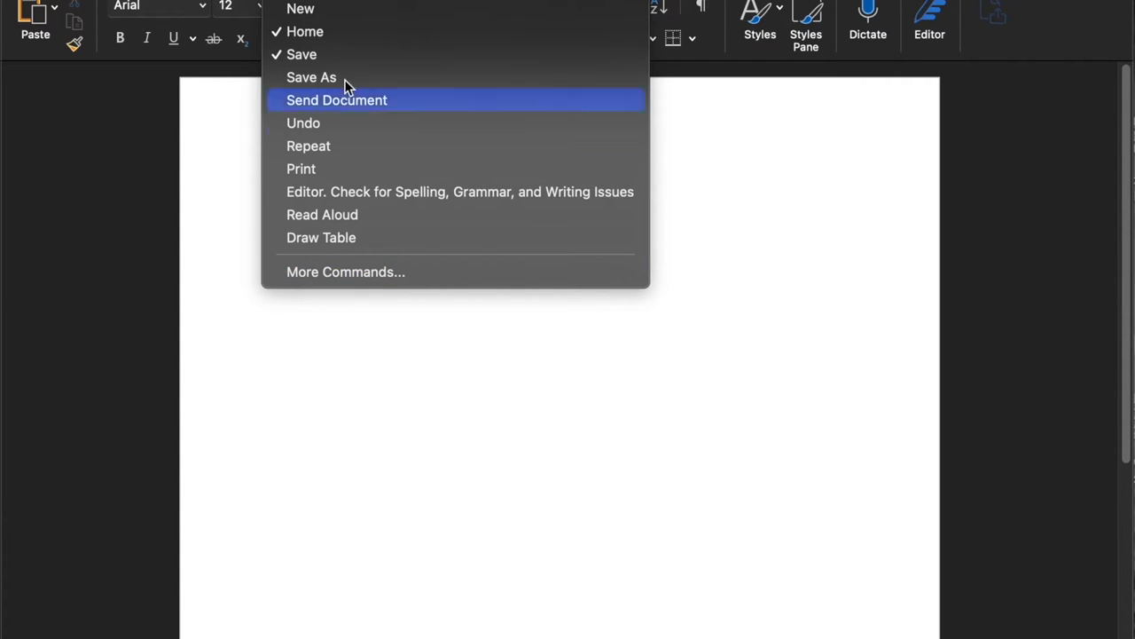
mouse_move(345, 272)
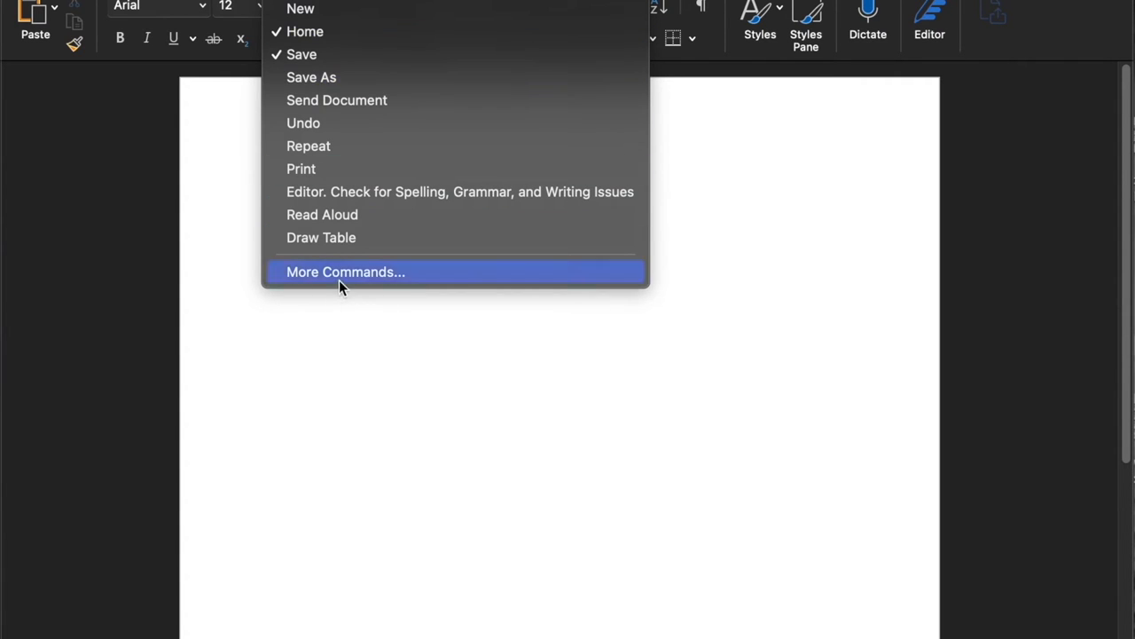
- Open More Commands to view the toolbar customization window, then cancel without changes
click(345, 272)
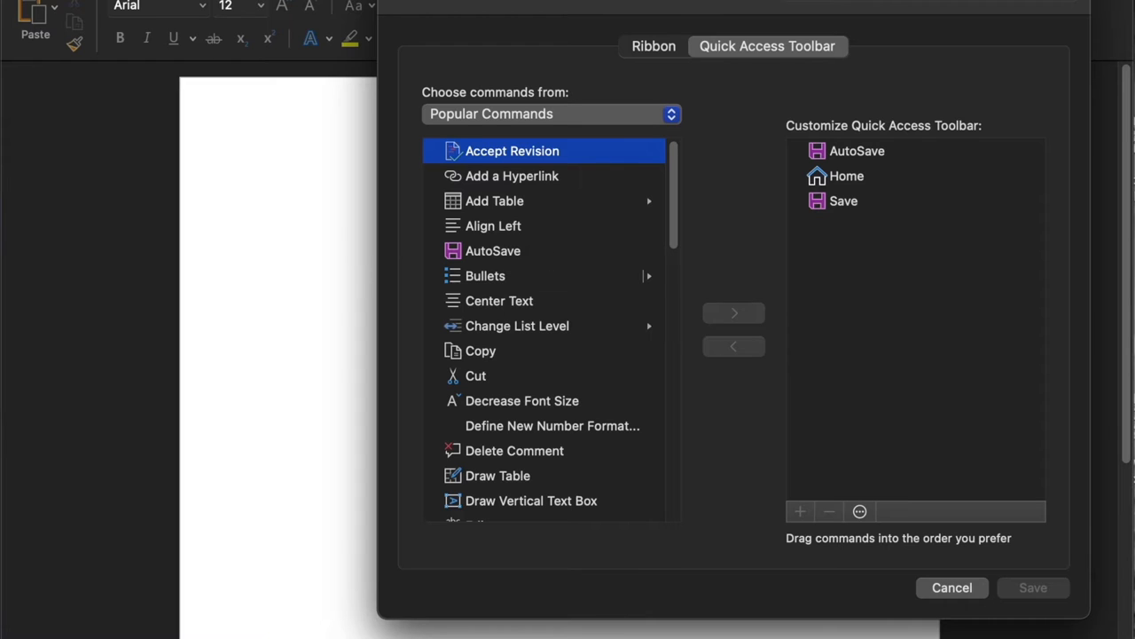
mouse_move(952, 587)
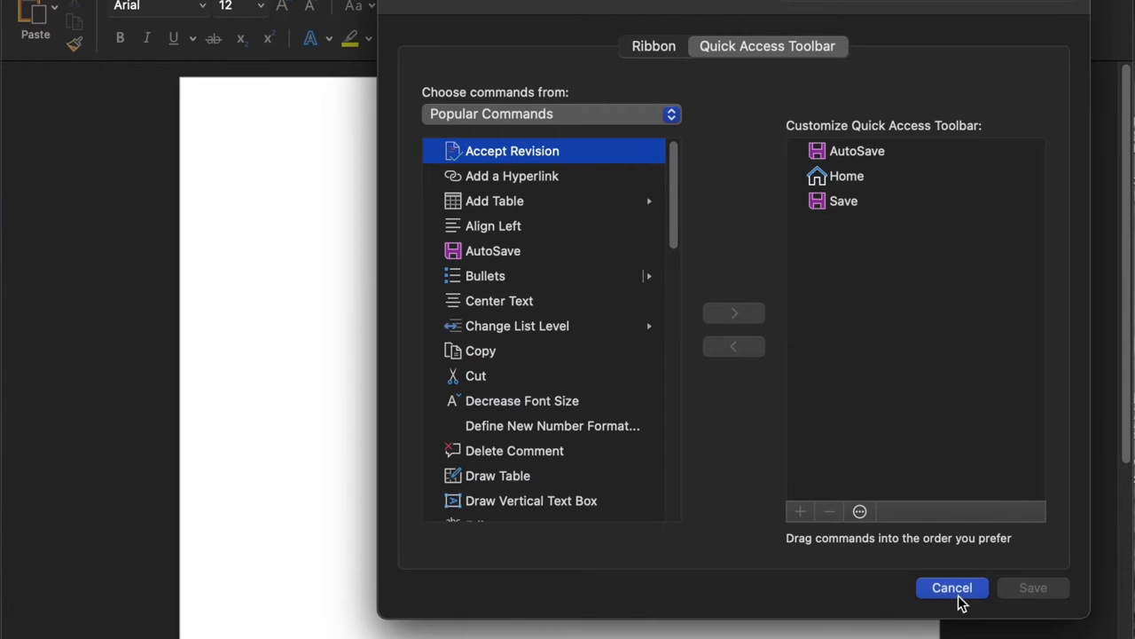
click(952, 587)
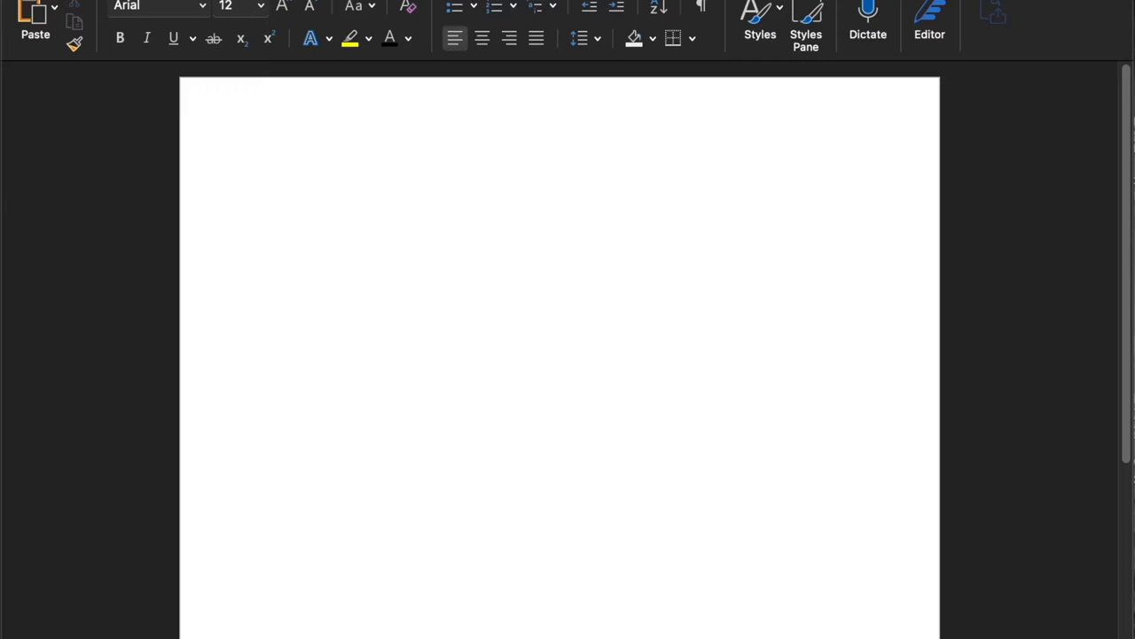
- Go to Word Preferences and its Ribbon & Toolbar settings
click(35, 4)
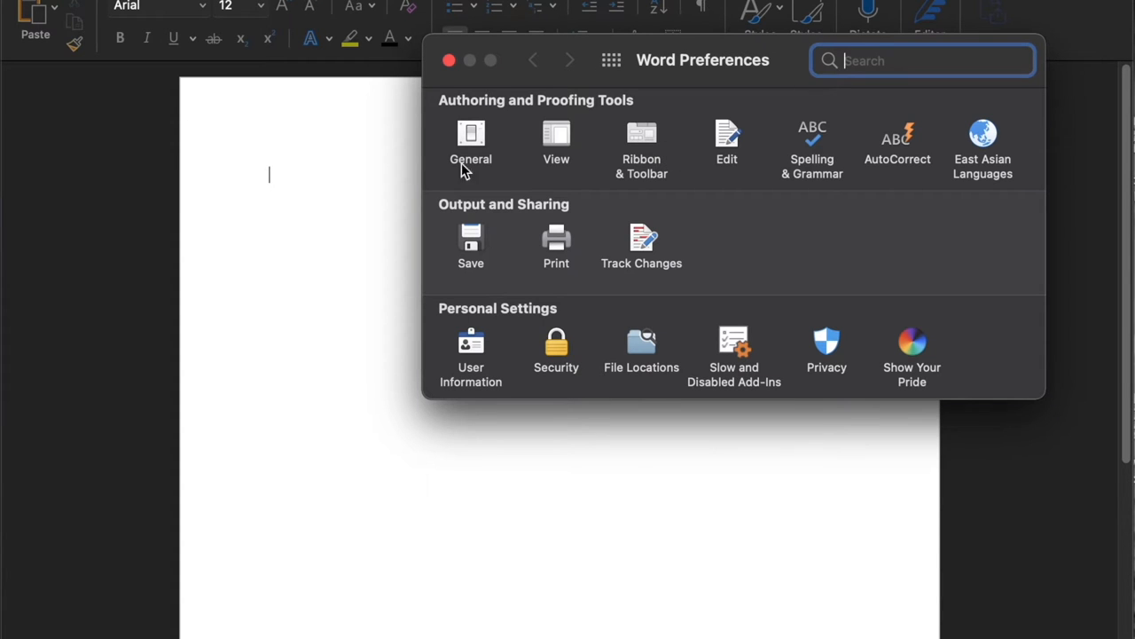
mouse_move(646, 188)
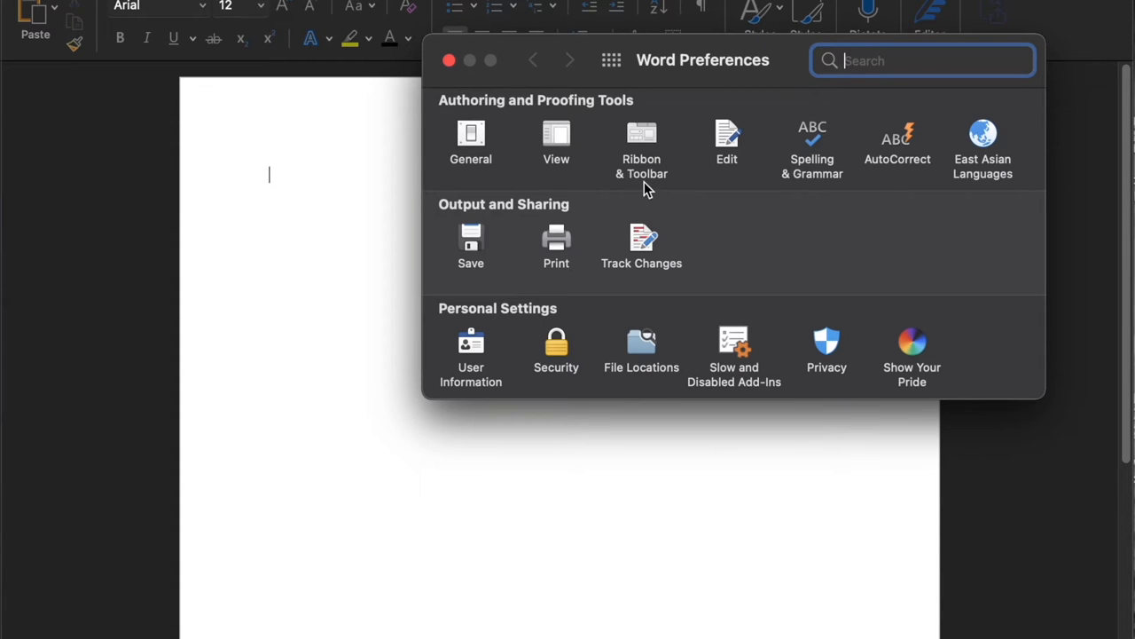
mouse_move(648, 140)
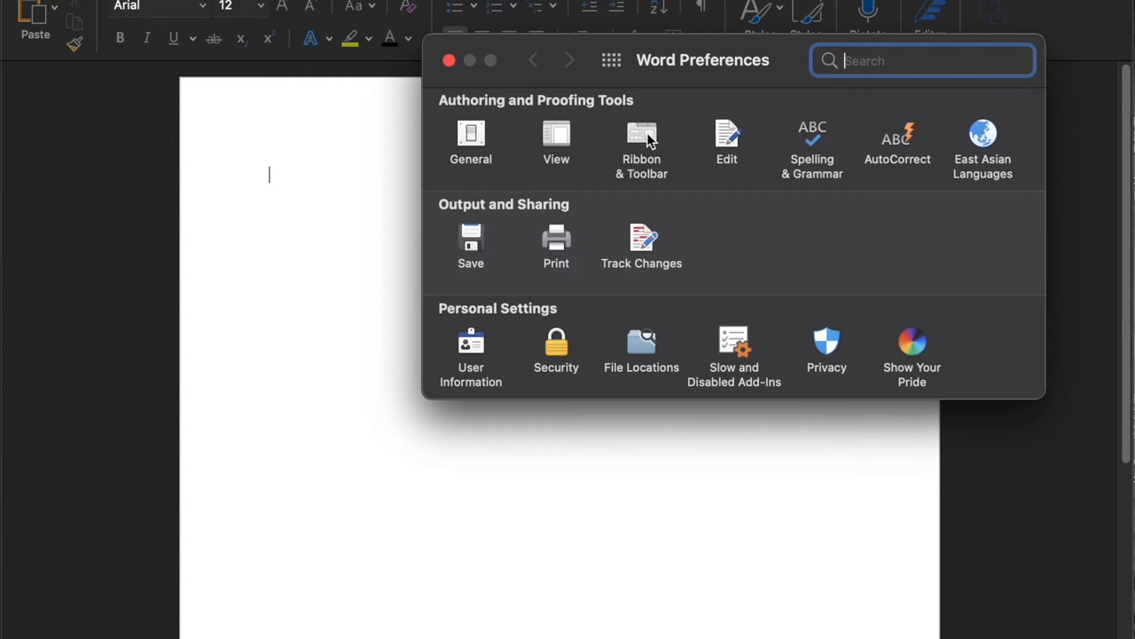
click(642, 142)
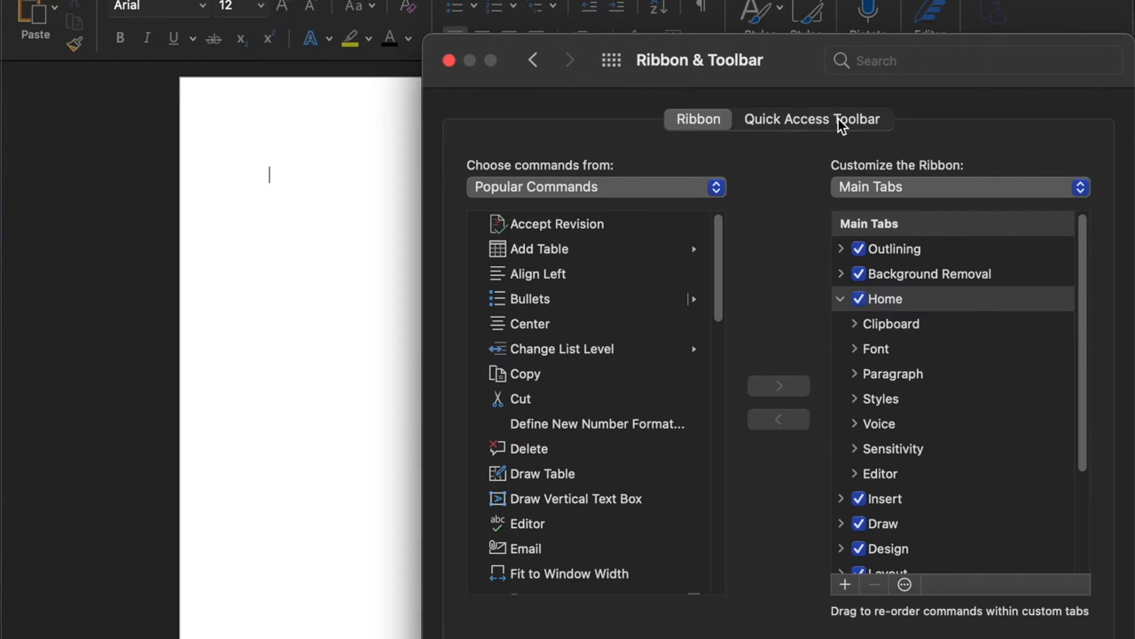
- Switch to the Quick Access Toolbar settings and scroll through the command list
click(810, 119)
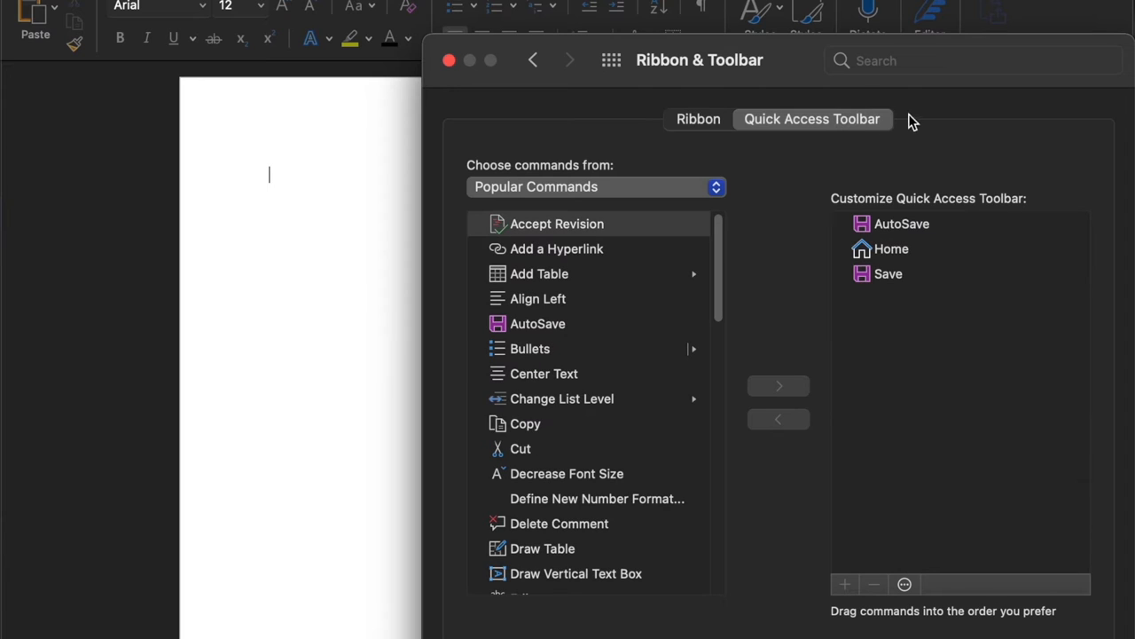
mouse_move(807, 139)
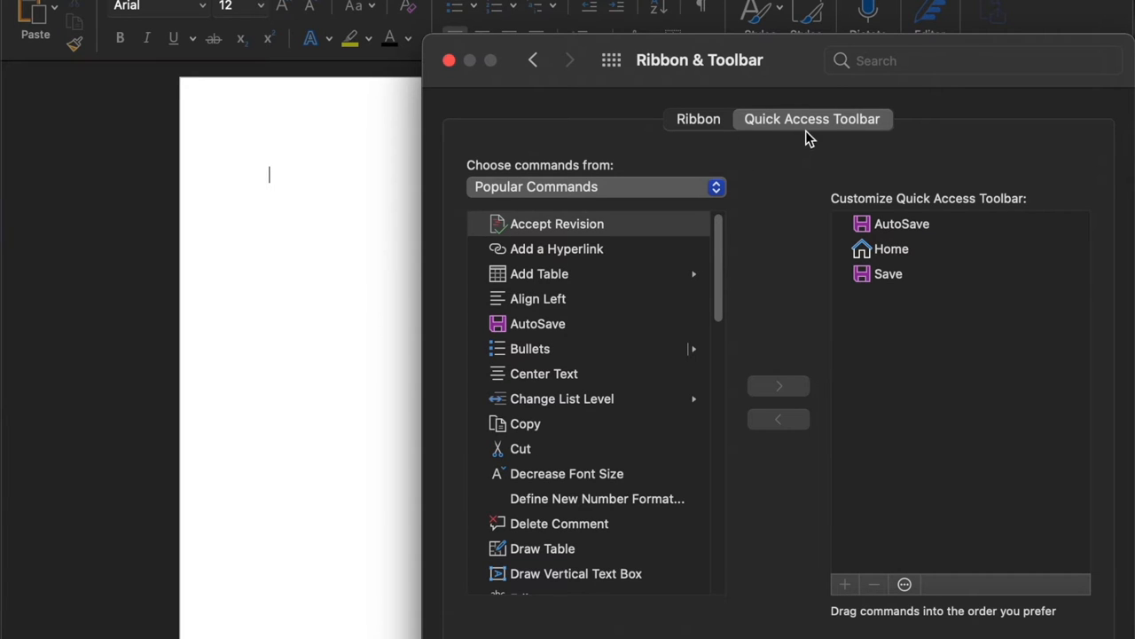
mouse_move(618, 482)
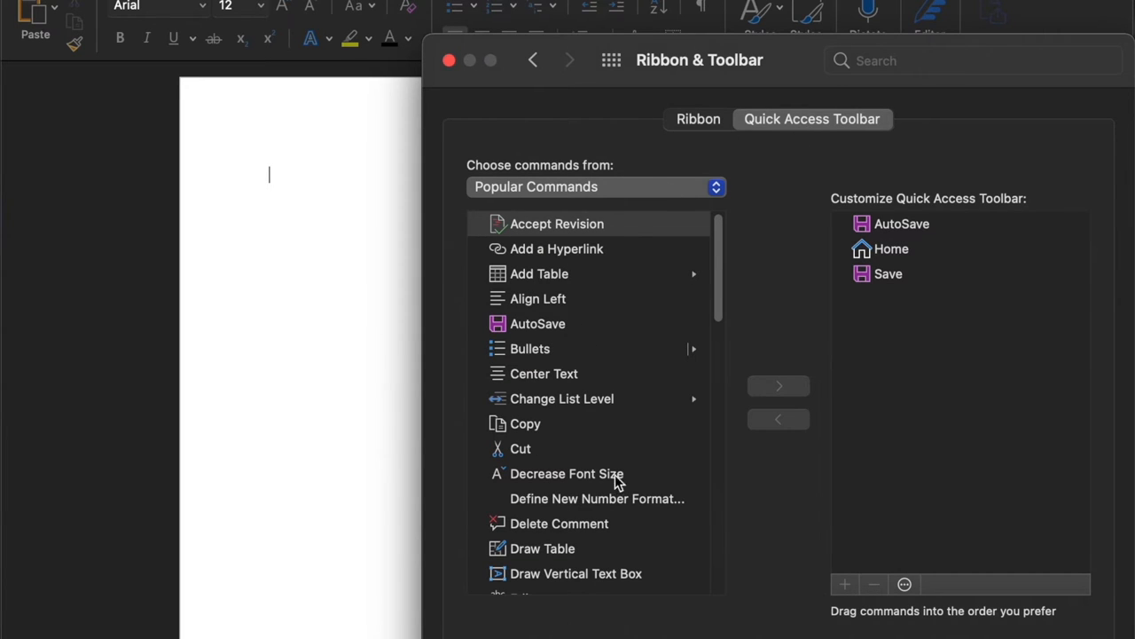
mouse_move(527, 175)
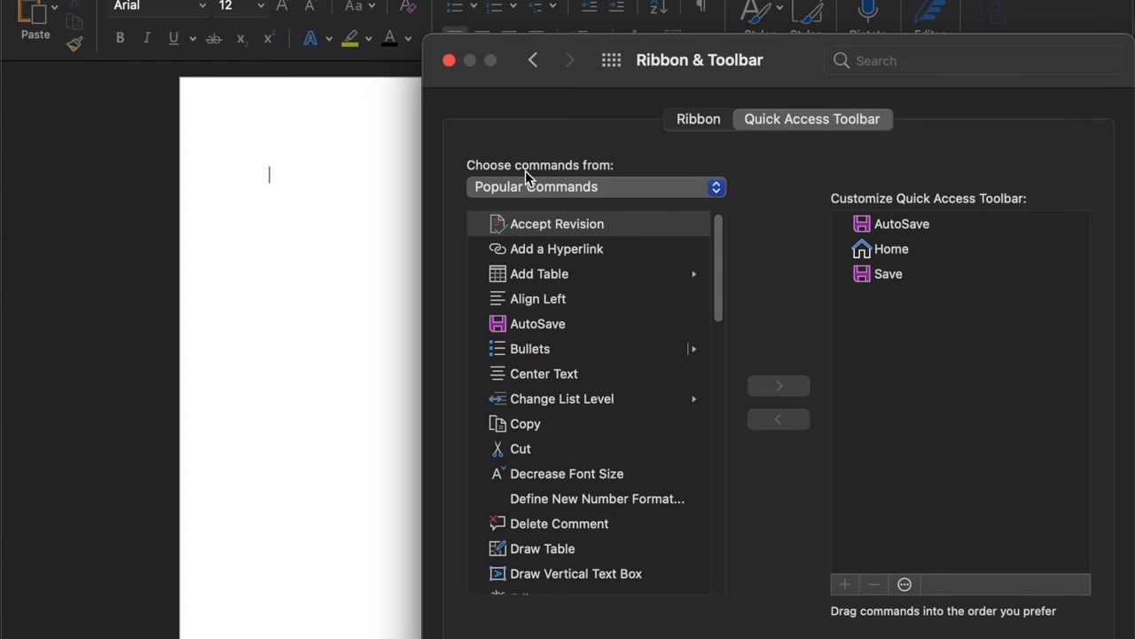
mouse_move(701, 189)
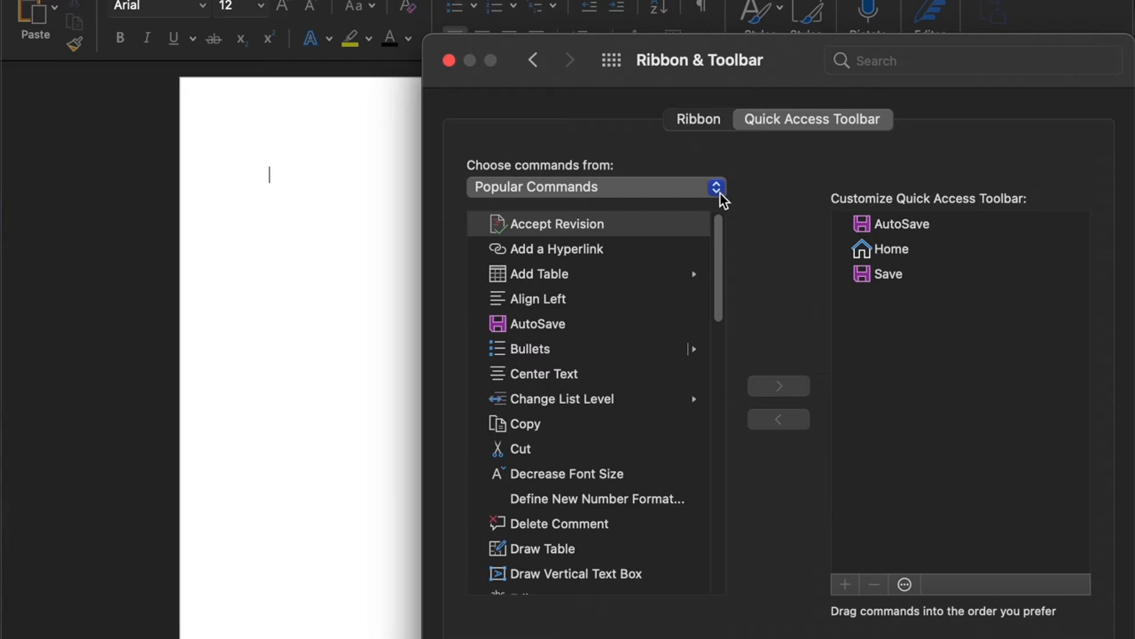
mouse_move(576, 197)
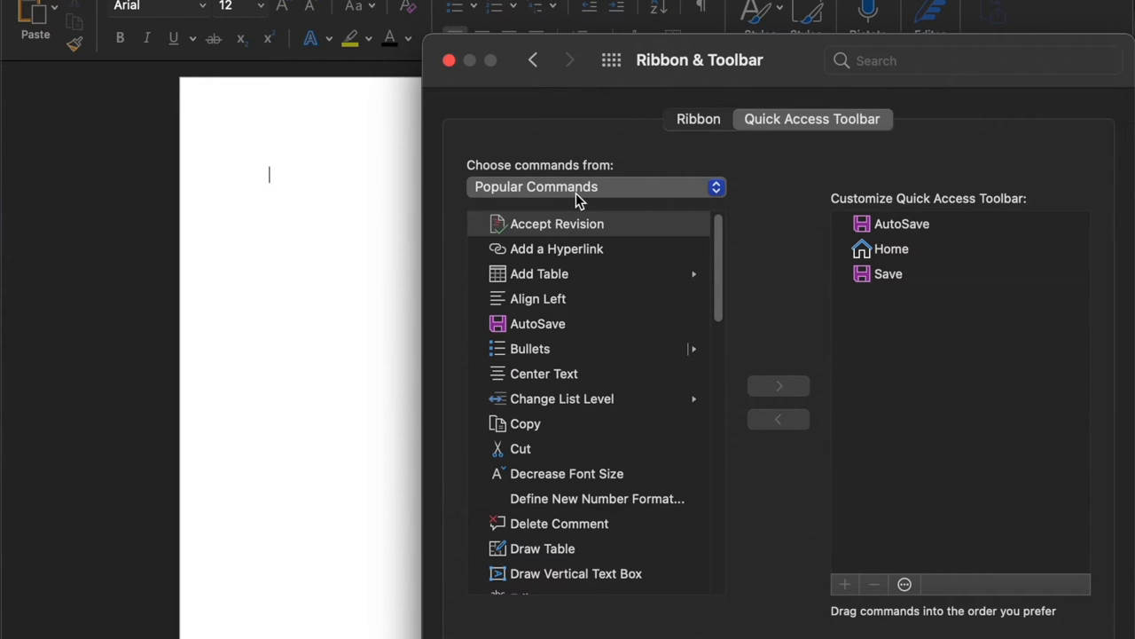
mouse_move(683, 322)
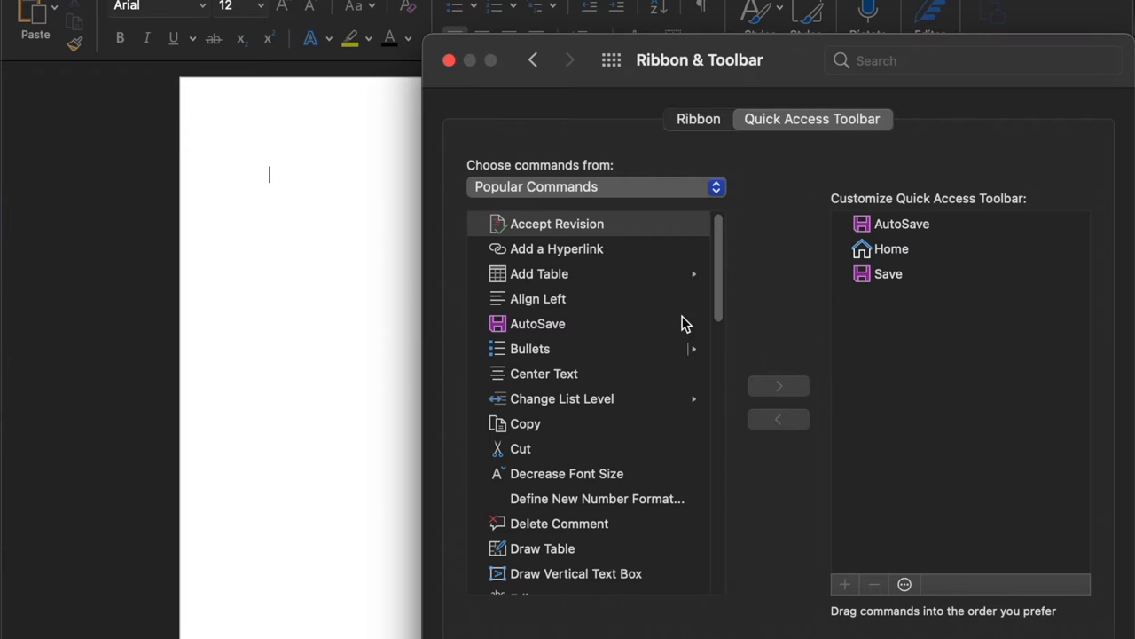
scroll(down, 3)
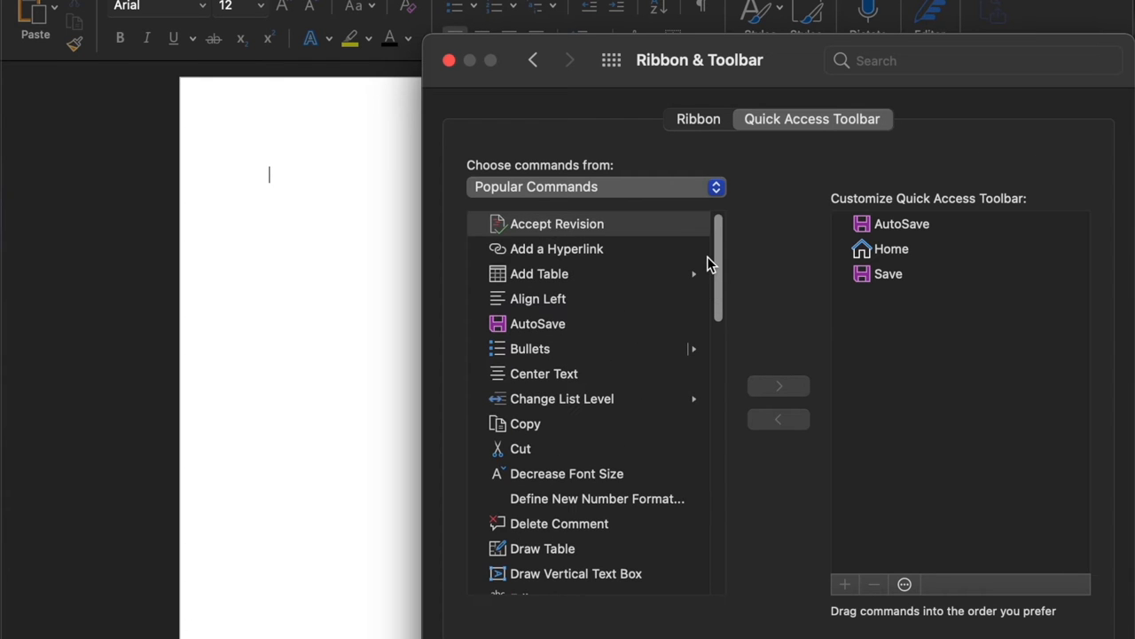
mouse_move(1062, 357)
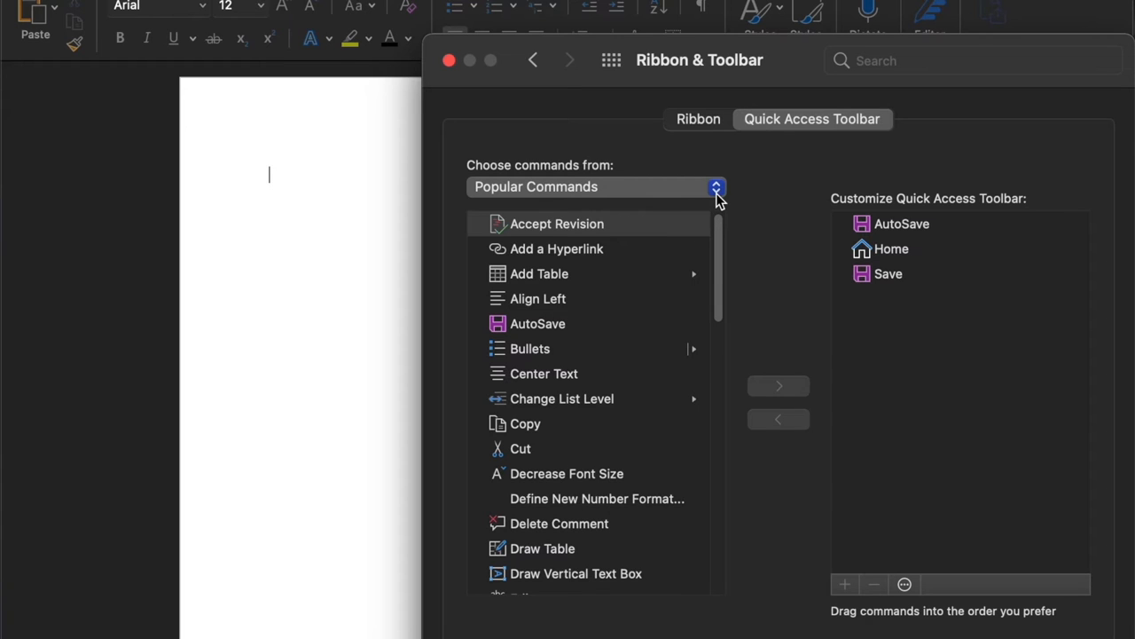
- Browse the Insert Tab command source, then set 'Choose commands from' to Popular Commands
click(716, 186)
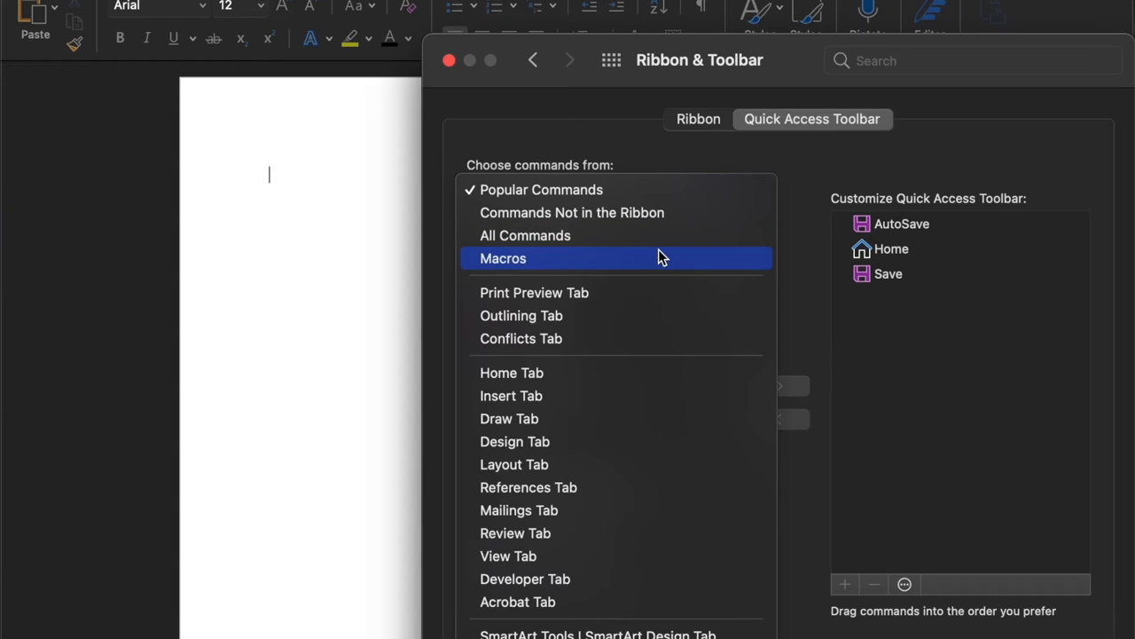
mouse_move(648, 396)
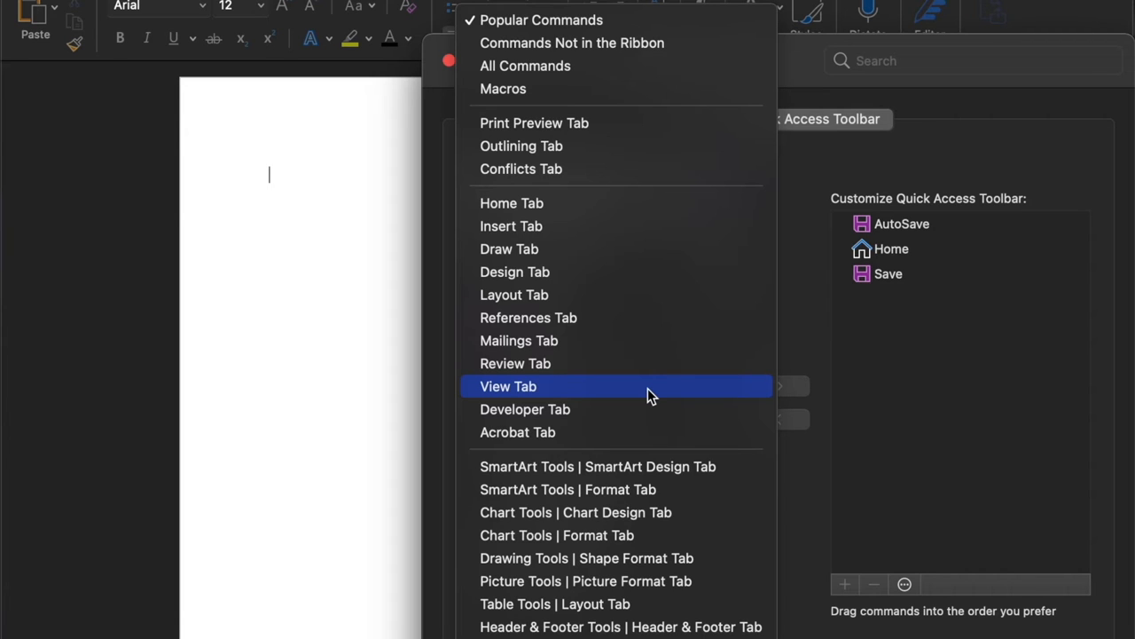
mouse_move(687, 225)
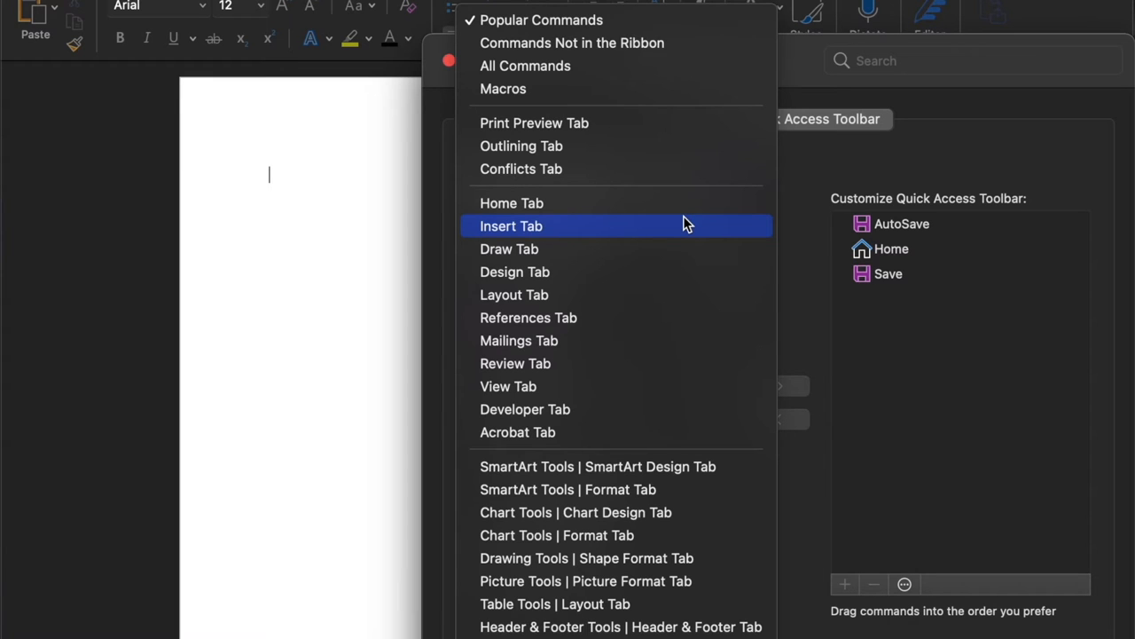
click(511, 225)
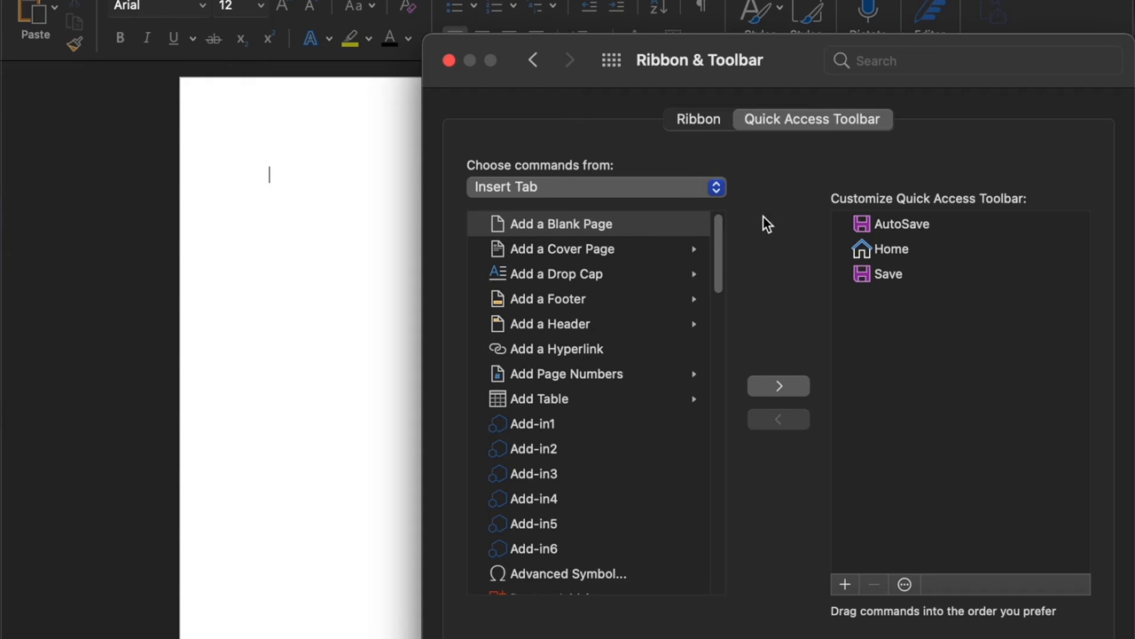
scroll(down, 3)
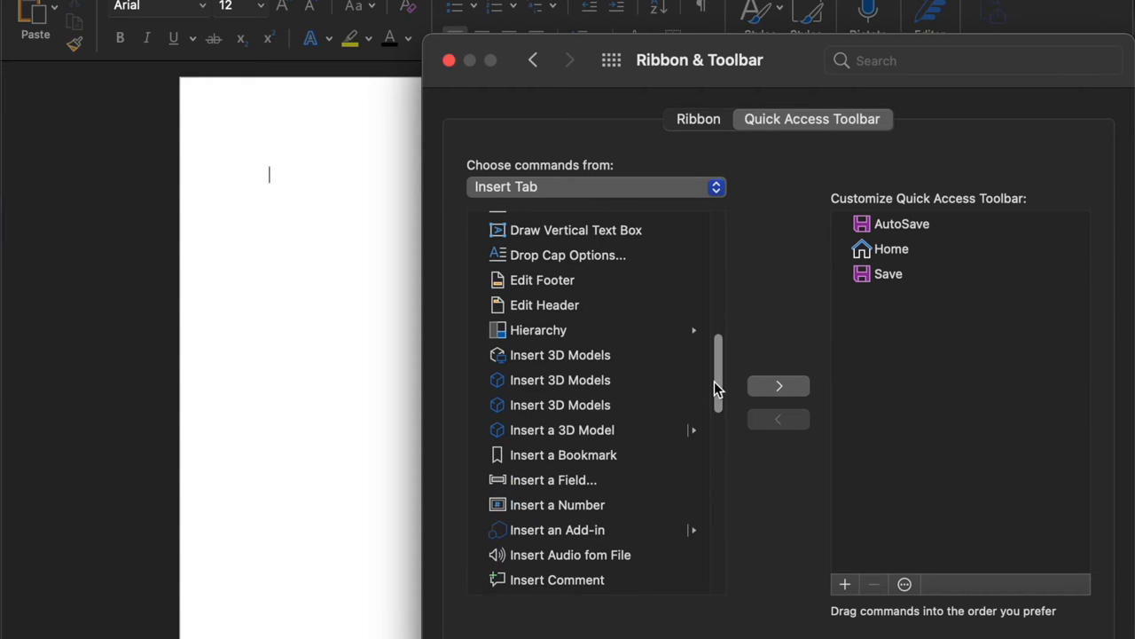
scroll(down, 3)
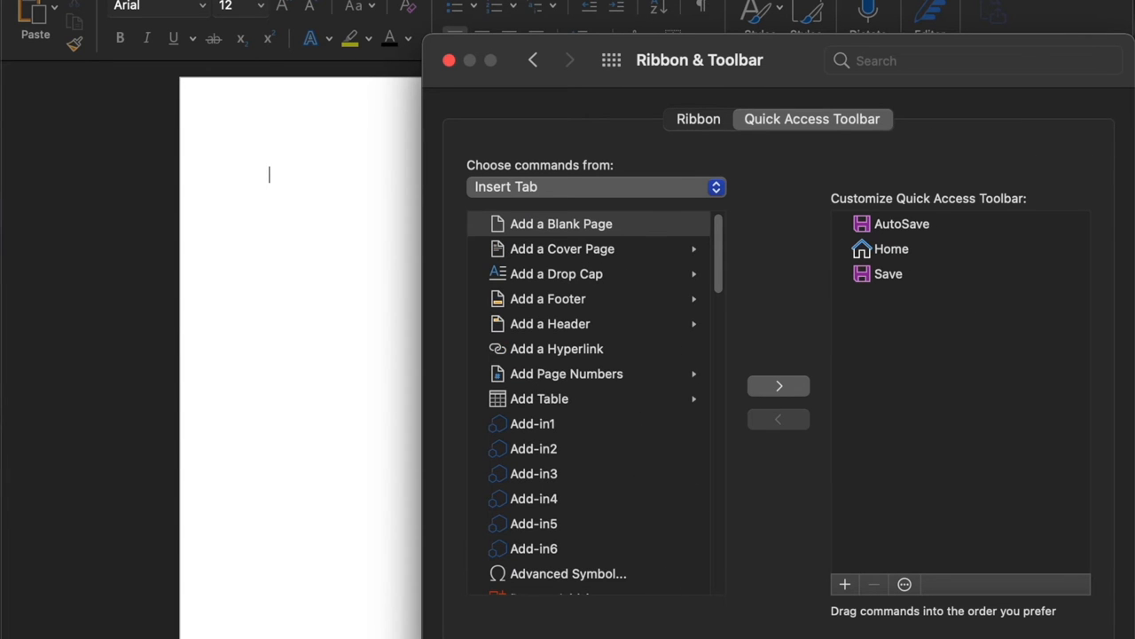
click(594, 187)
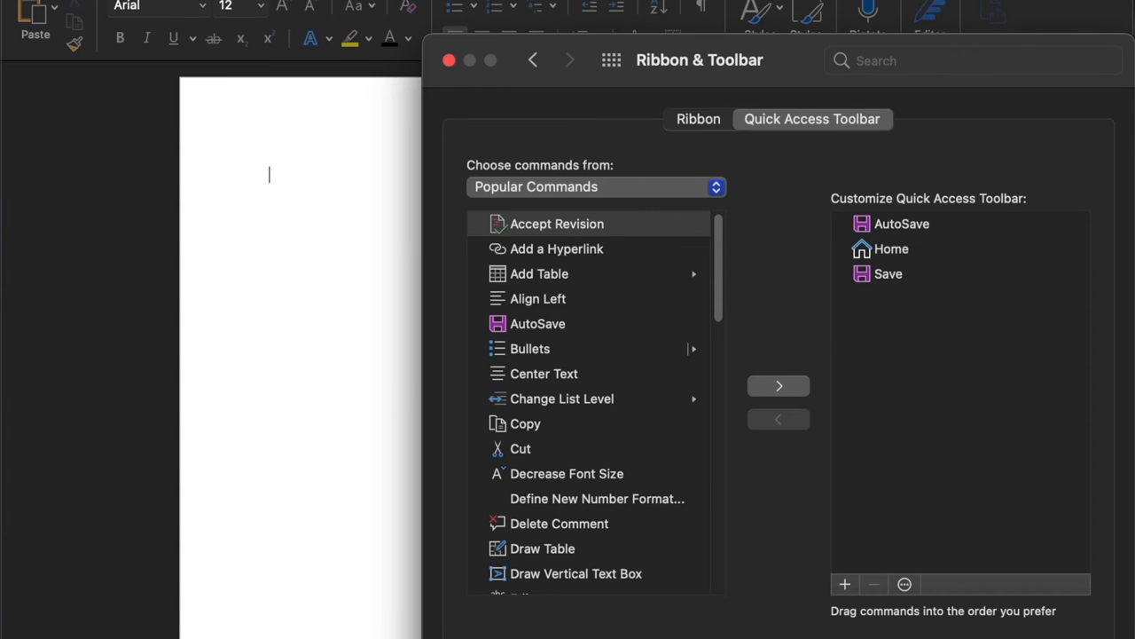
mouse_move(618, 577)
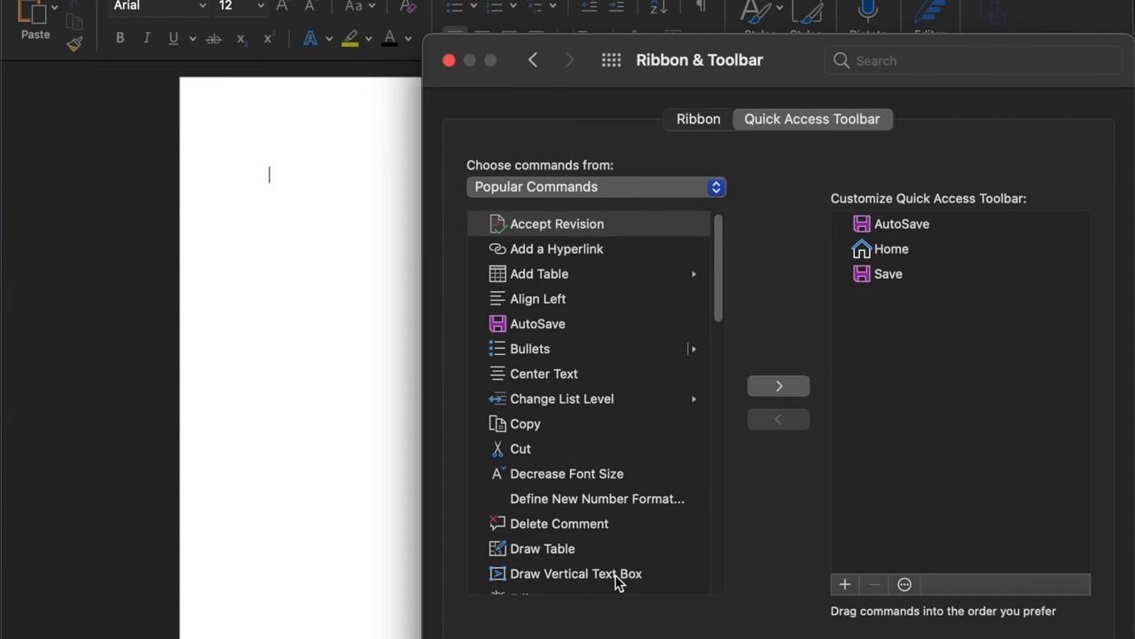
mouse_move(618, 582)
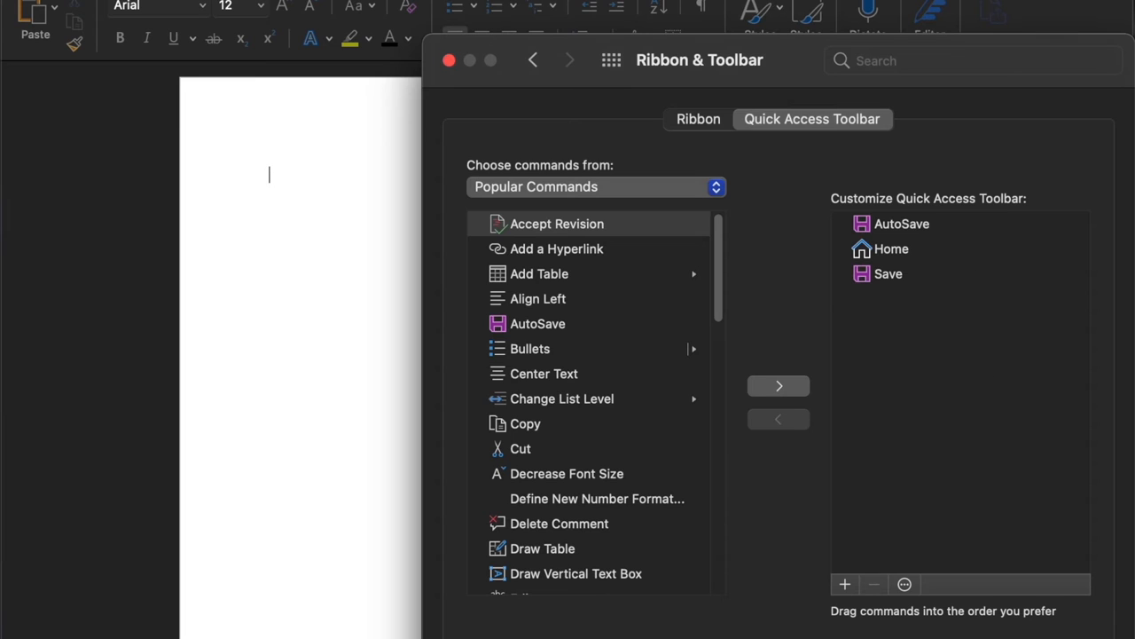
mouse_move(971, 359)
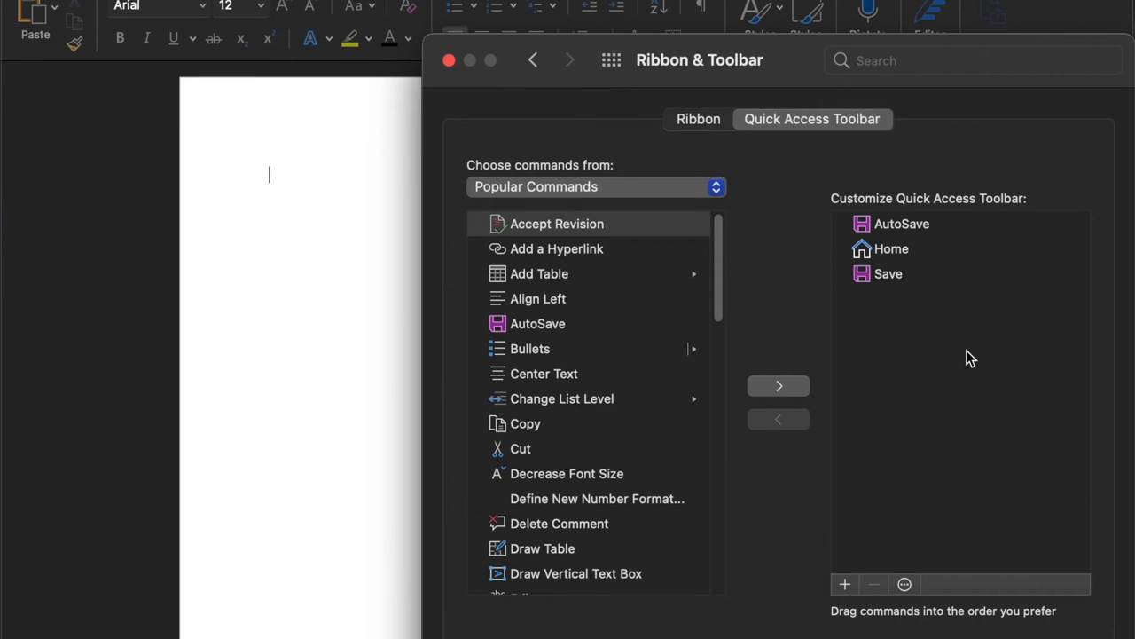
mouse_move(684, 285)
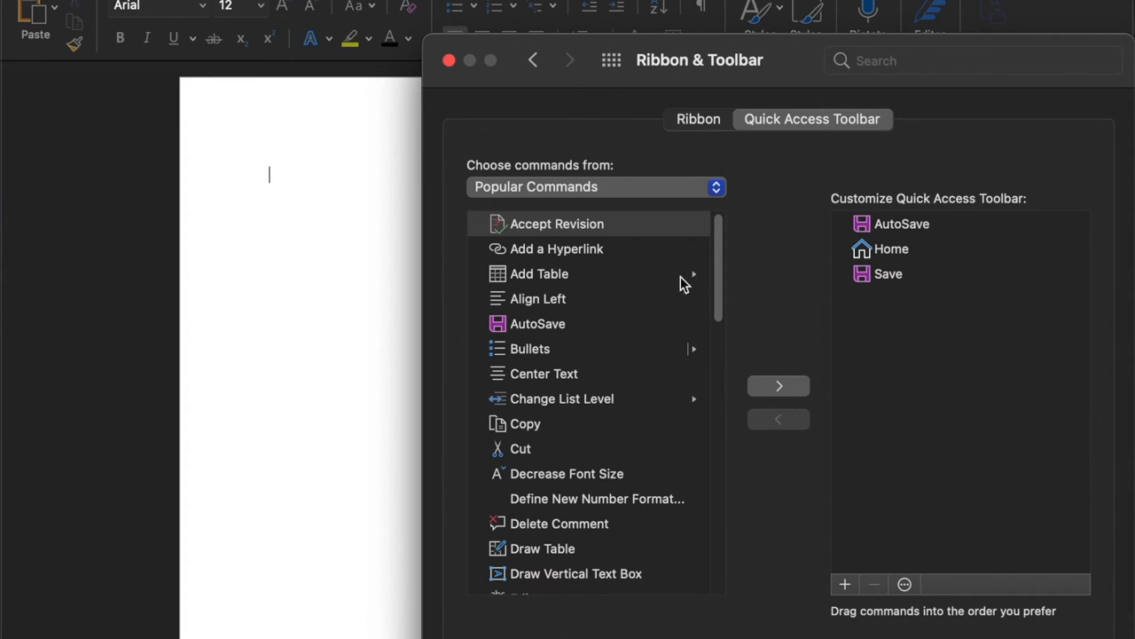
mouse_move(552, 258)
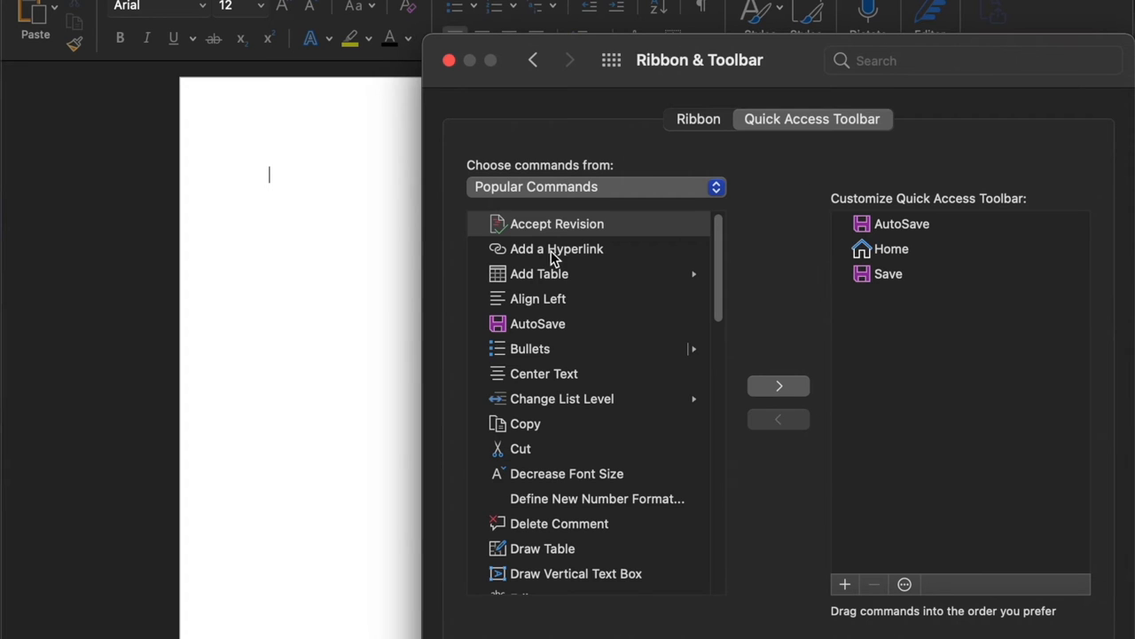
mouse_move(561, 255)
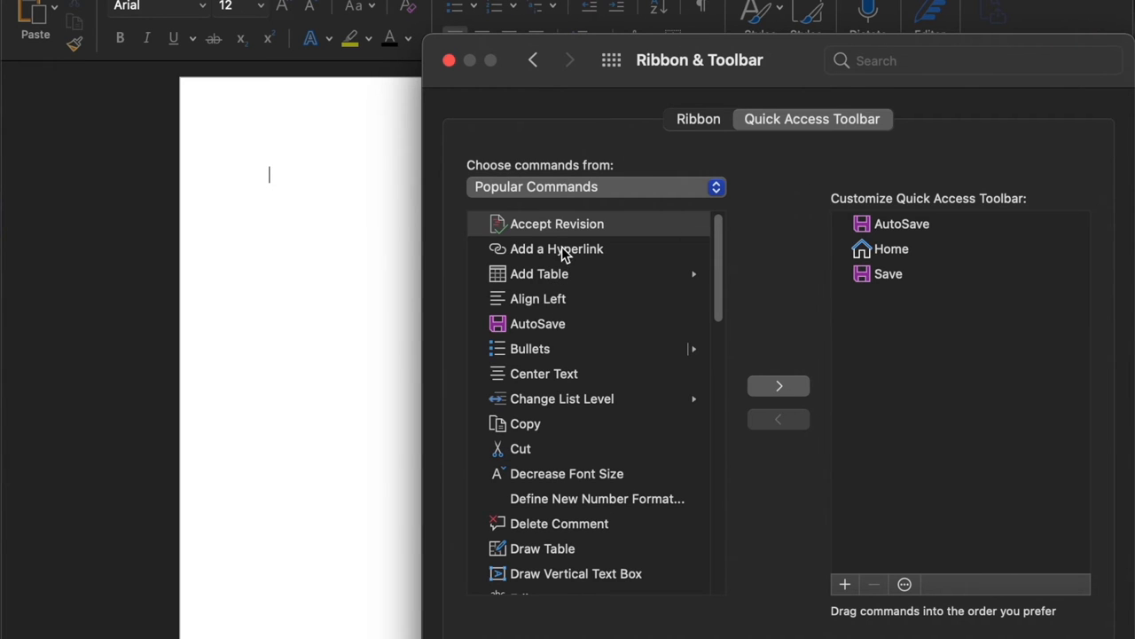
- Add Editor, New File, Open, Print, Repeat and Undo from Popular Commands to the toolbar
scroll(down, 3)
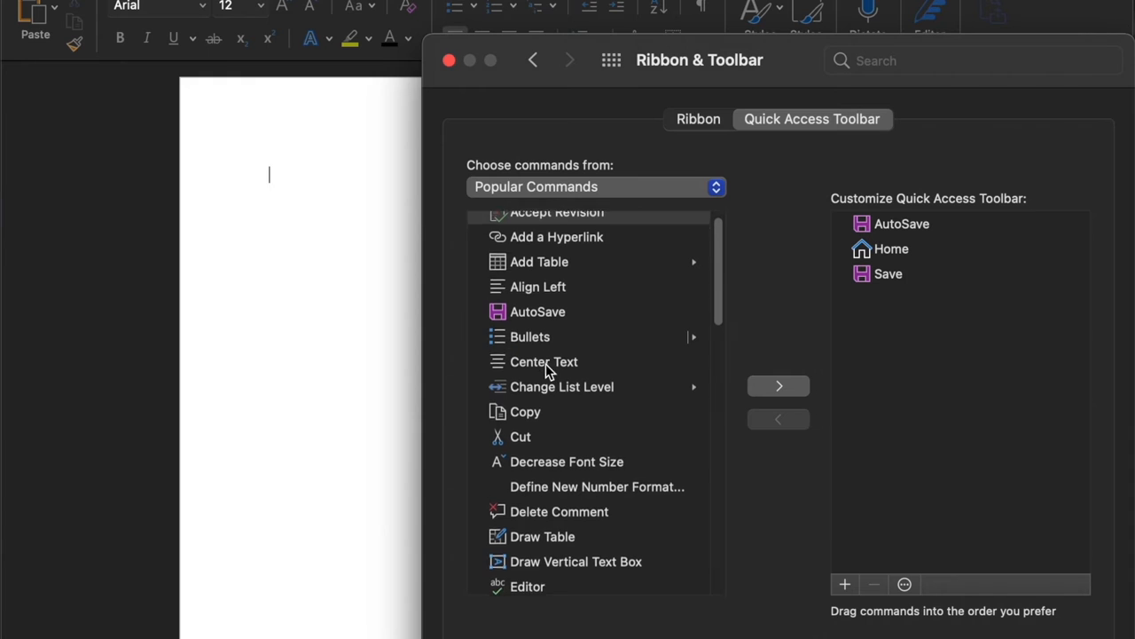
scroll(down, 3)
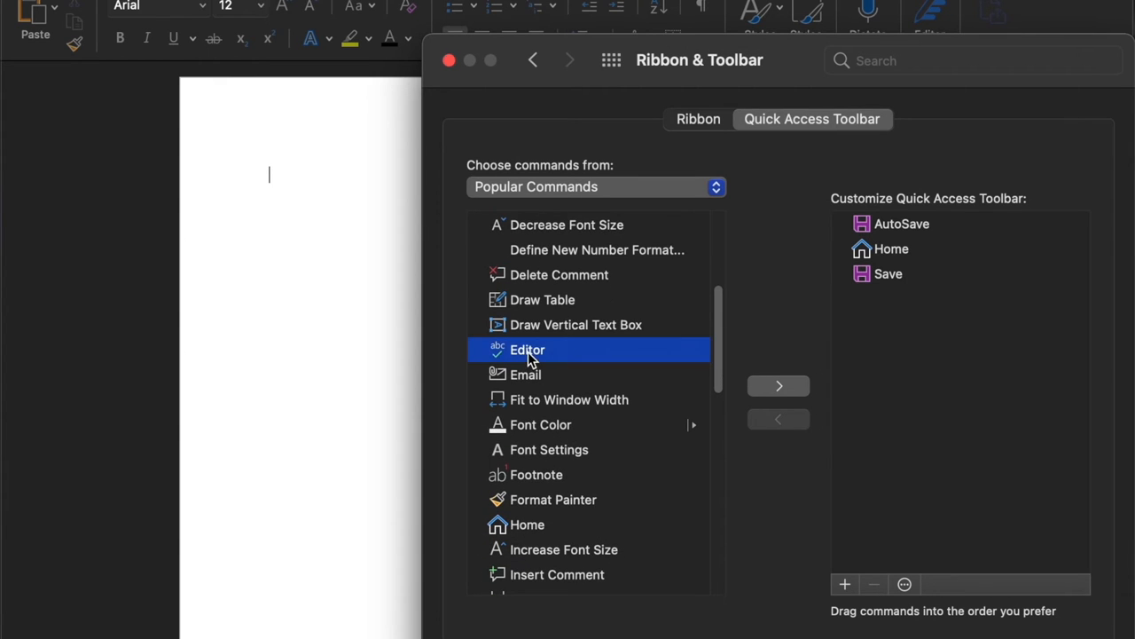
mouse_move(779, 386)
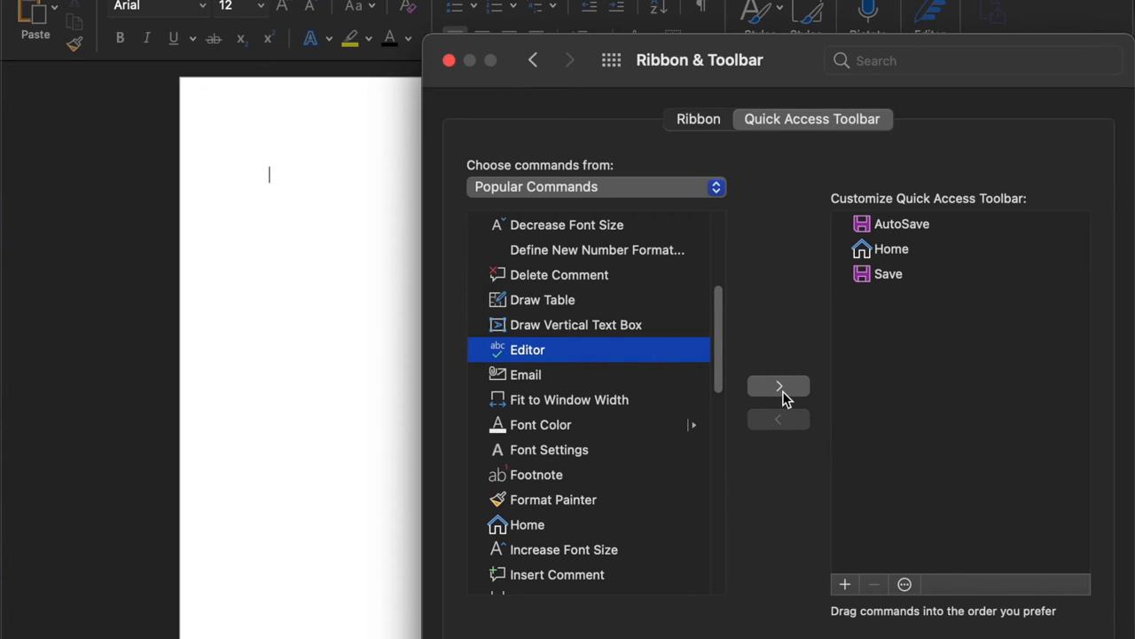
click(778, 386)
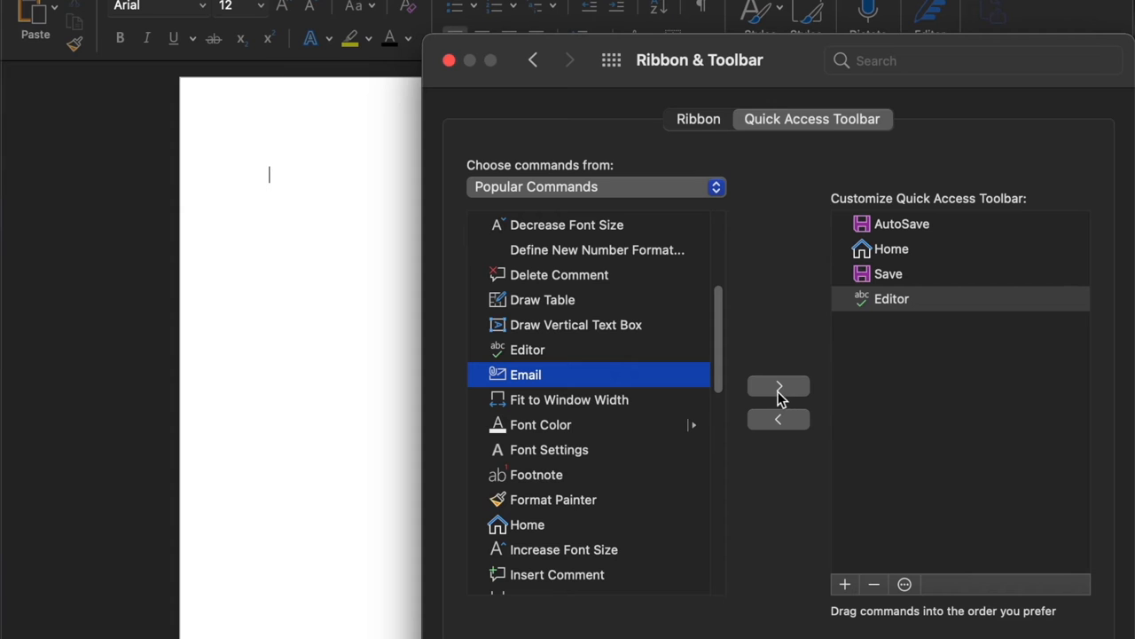
mouse_move(519, 469)
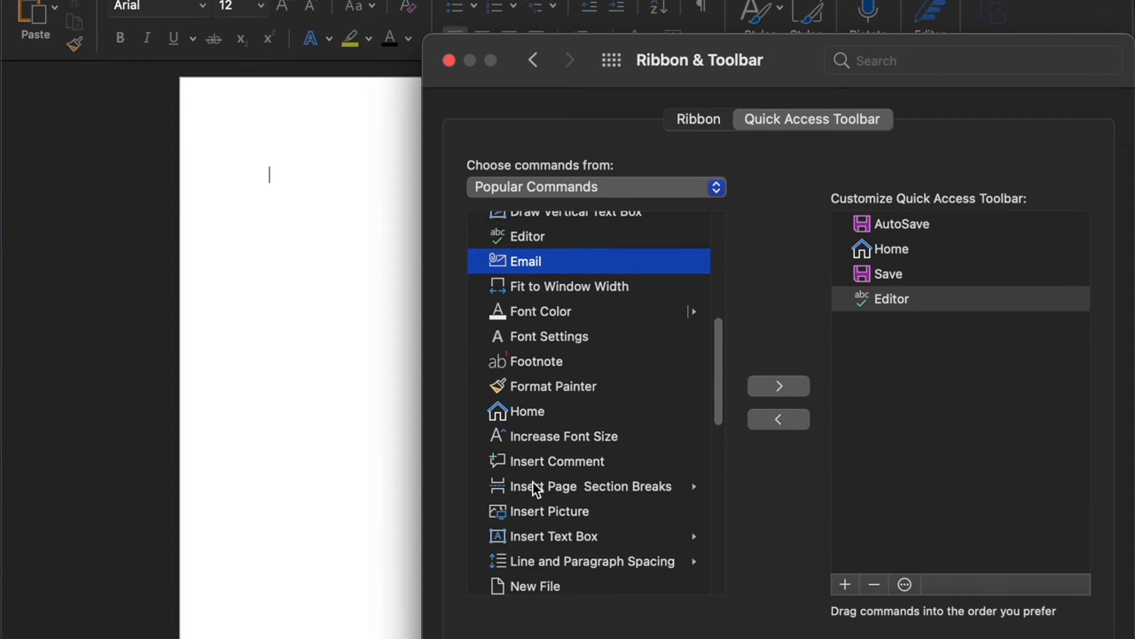
scroll(down, 3)
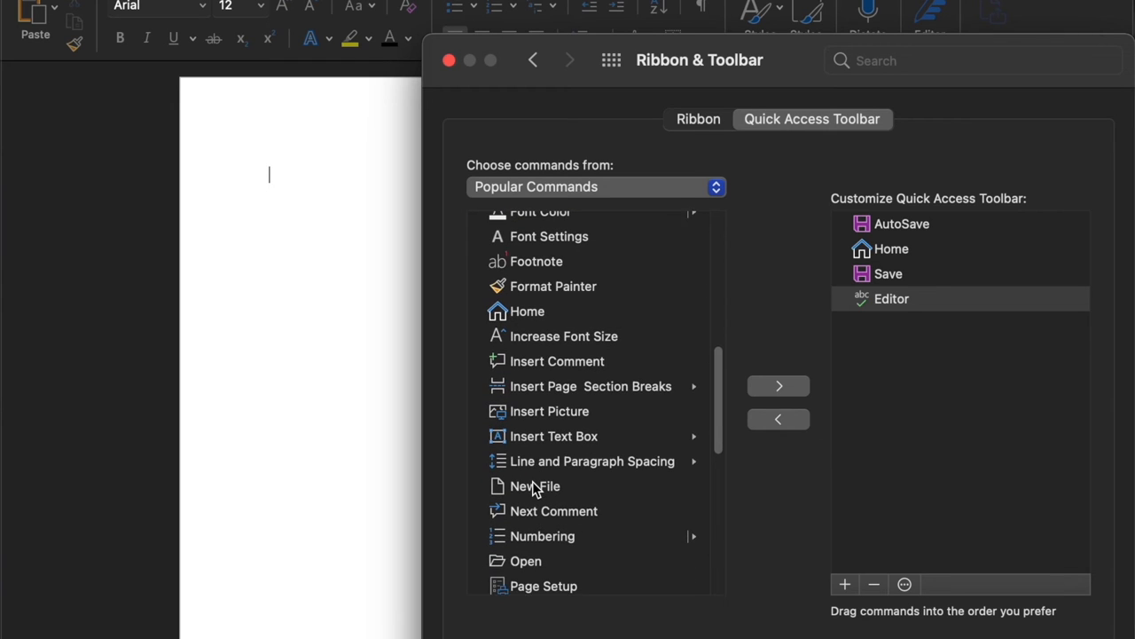
scroll(down, 3)
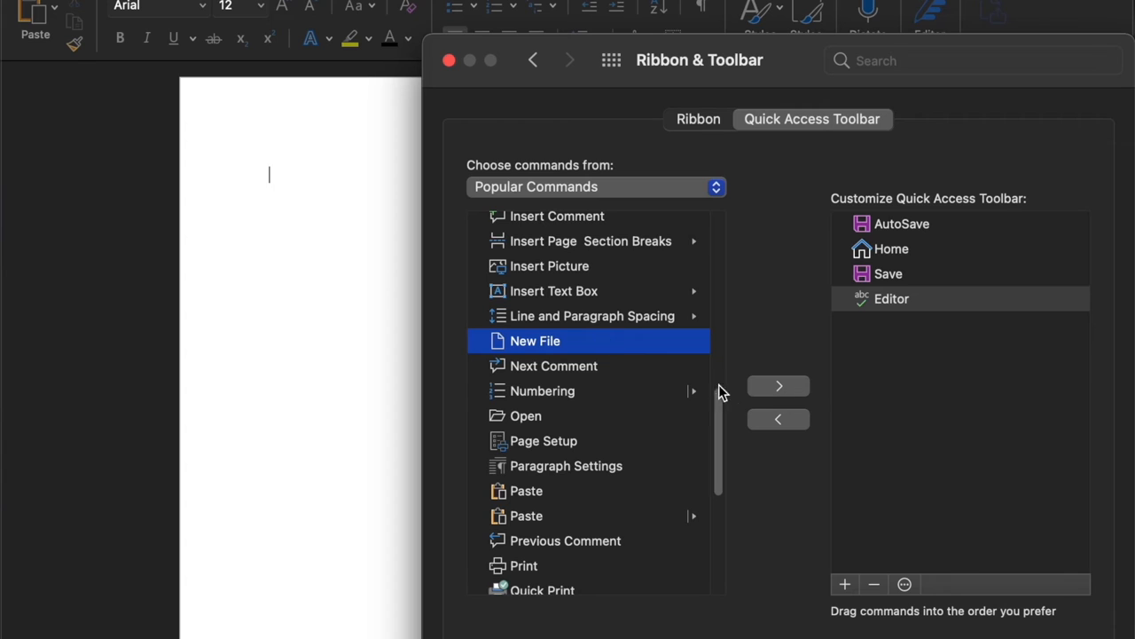
click(778, 385)
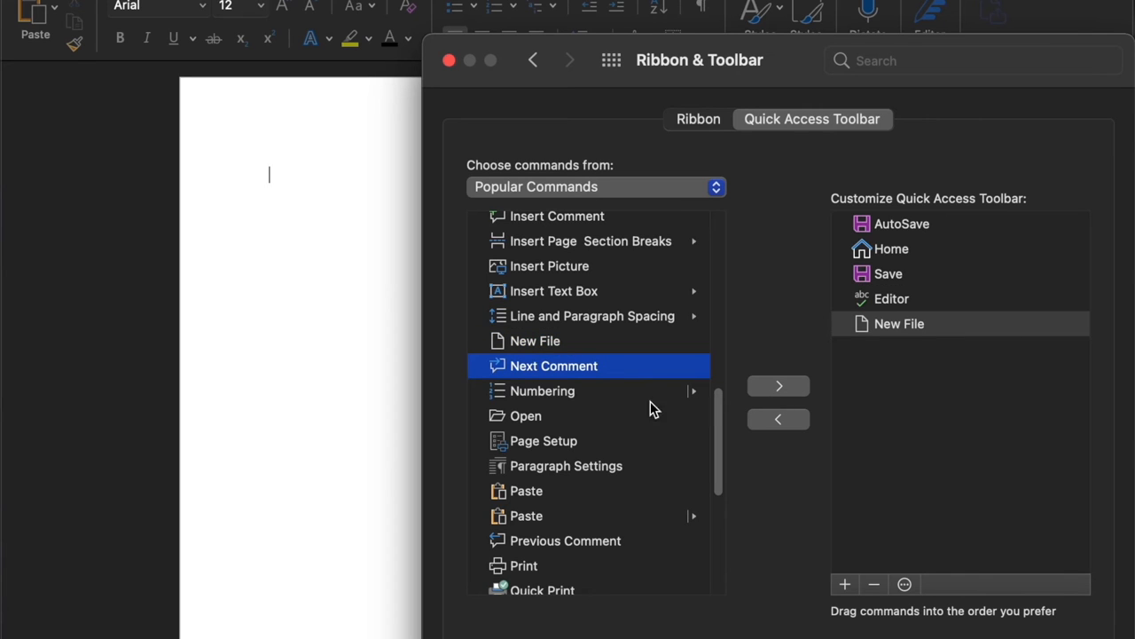
click(525, 415)
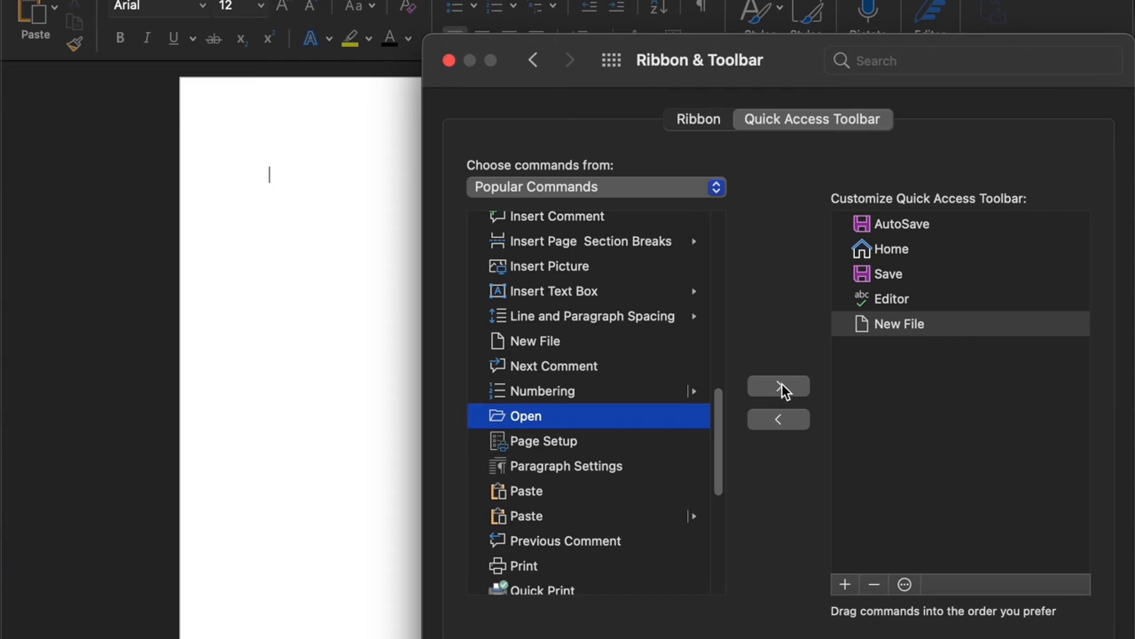
click(778, 385)
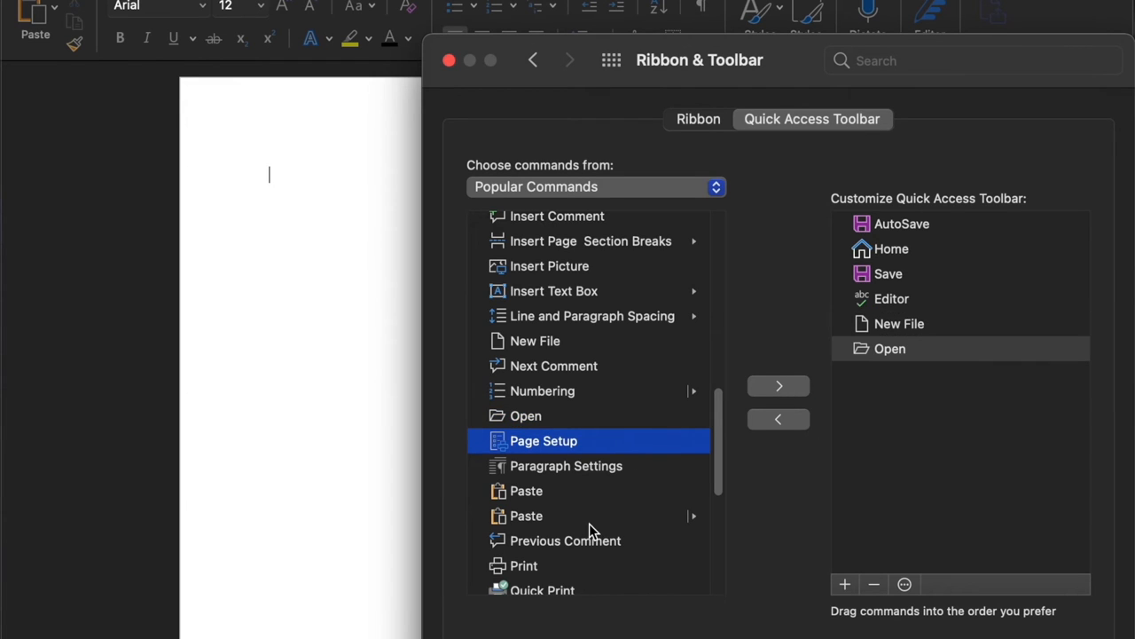
click(523, 565)
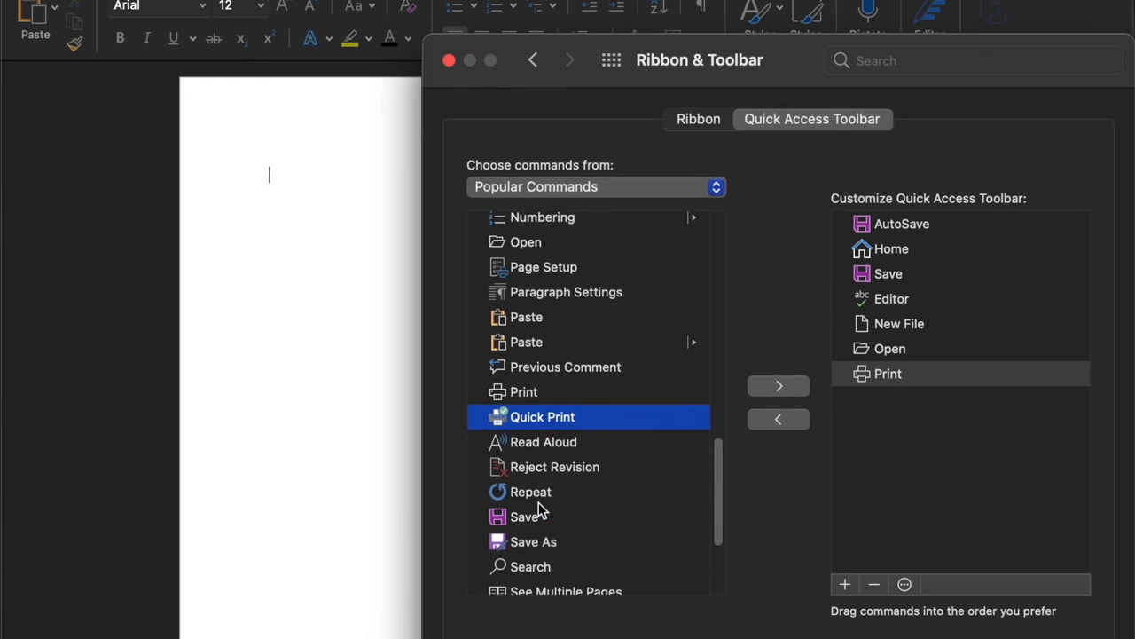
scroll(down, 3)
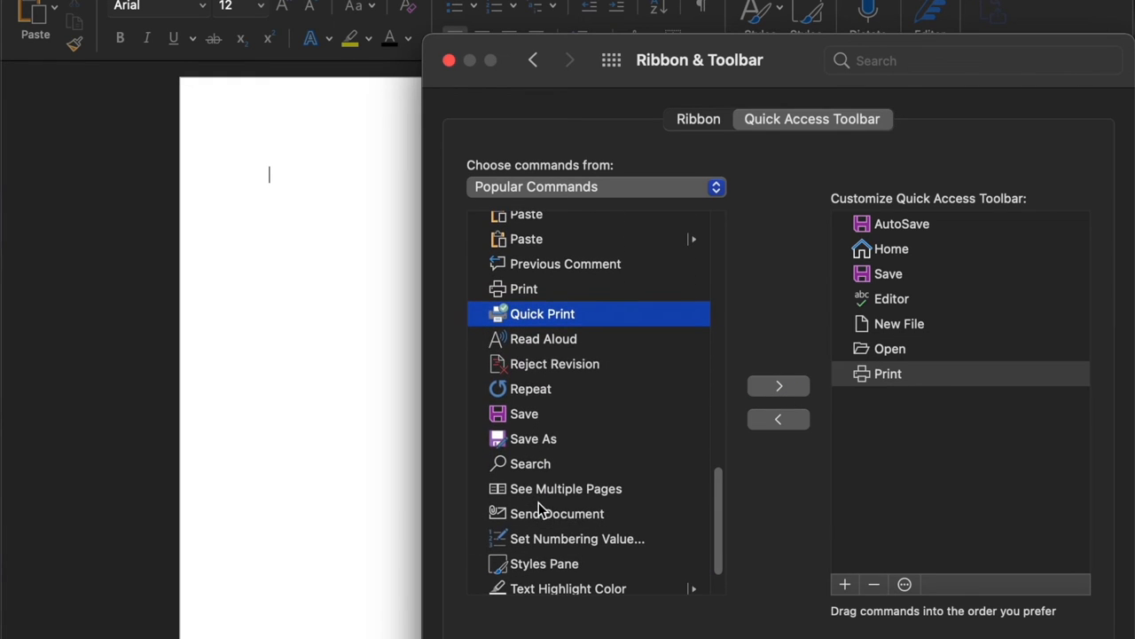
click(530, 388)
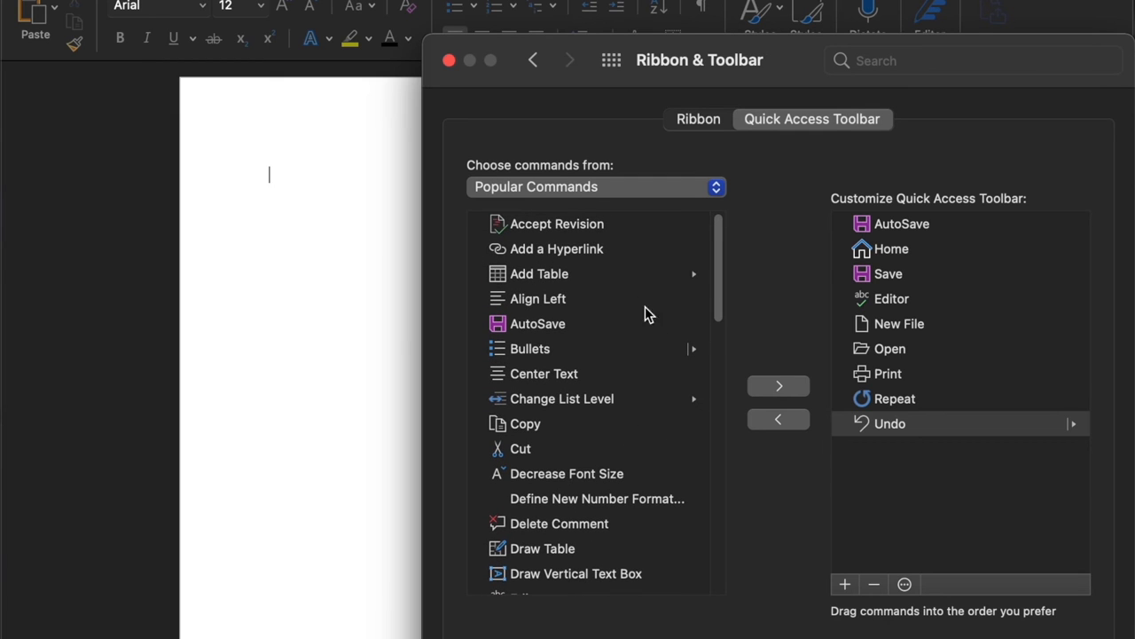
- Add 'Add a Hyperlink' to the toolbar and re-add Repeat so it follows Undo
click(556, 248)
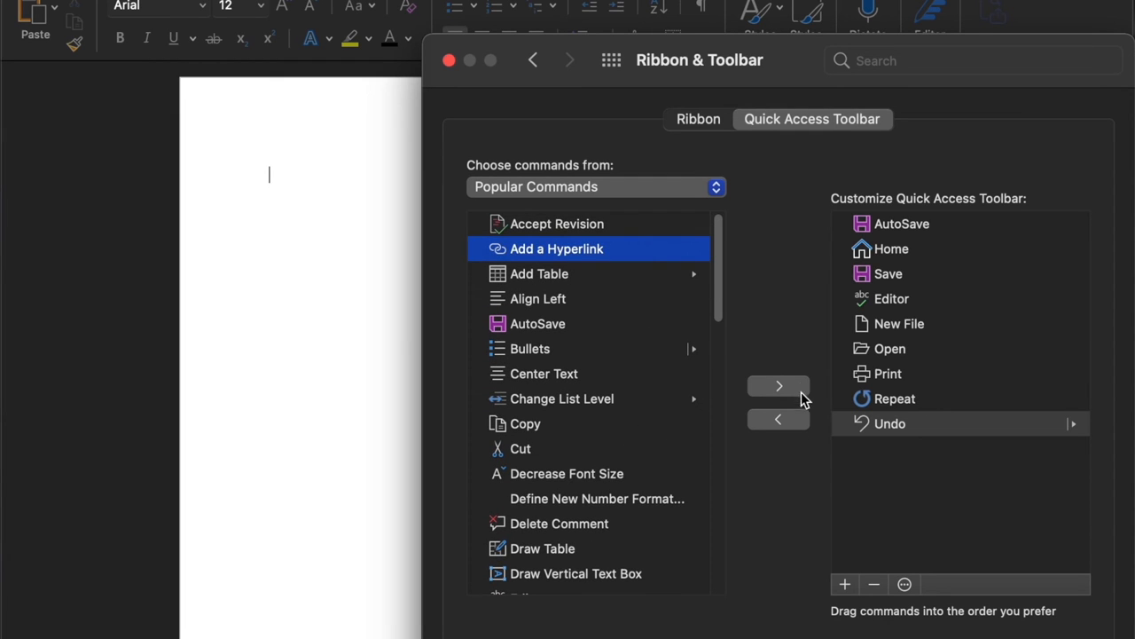
click(778, 385)
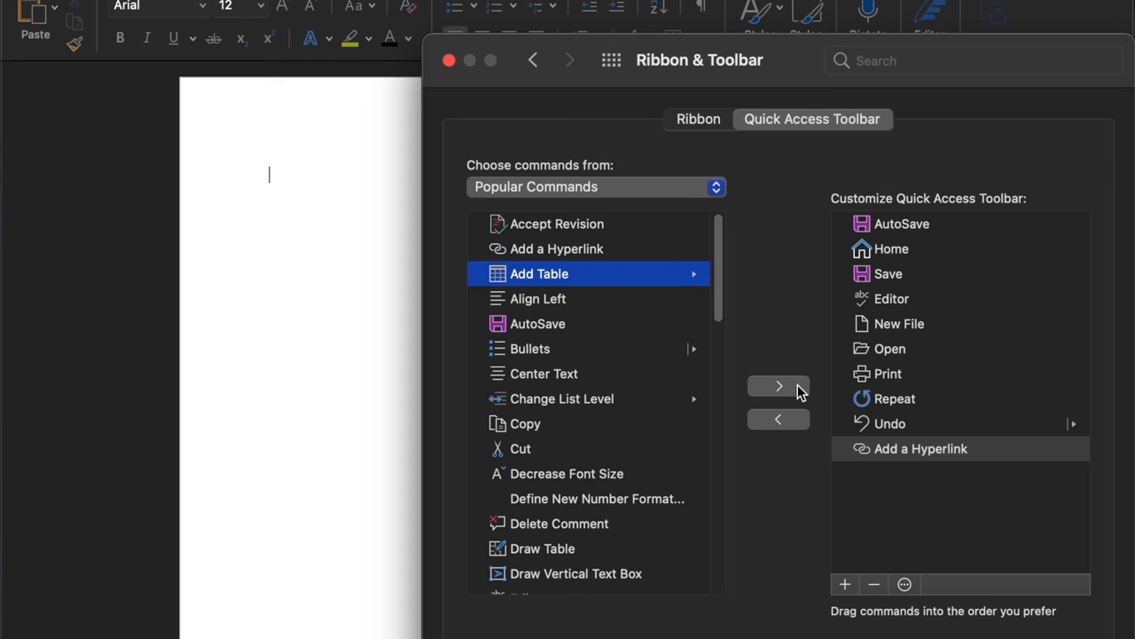
mouse_move(975, 441)
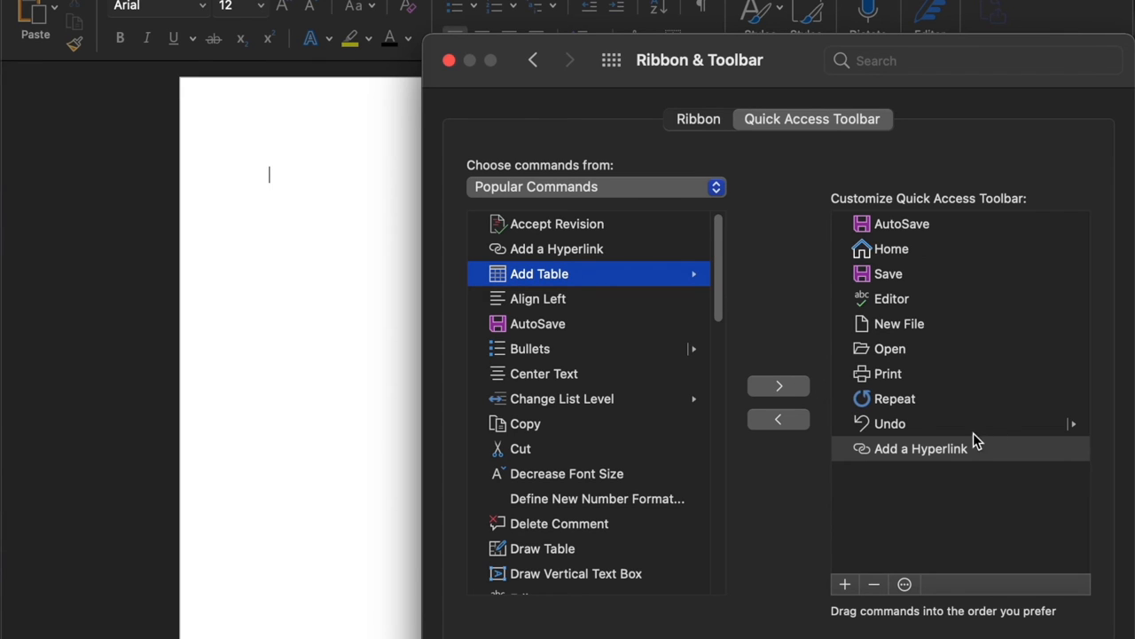
mouse_move(905, 397)
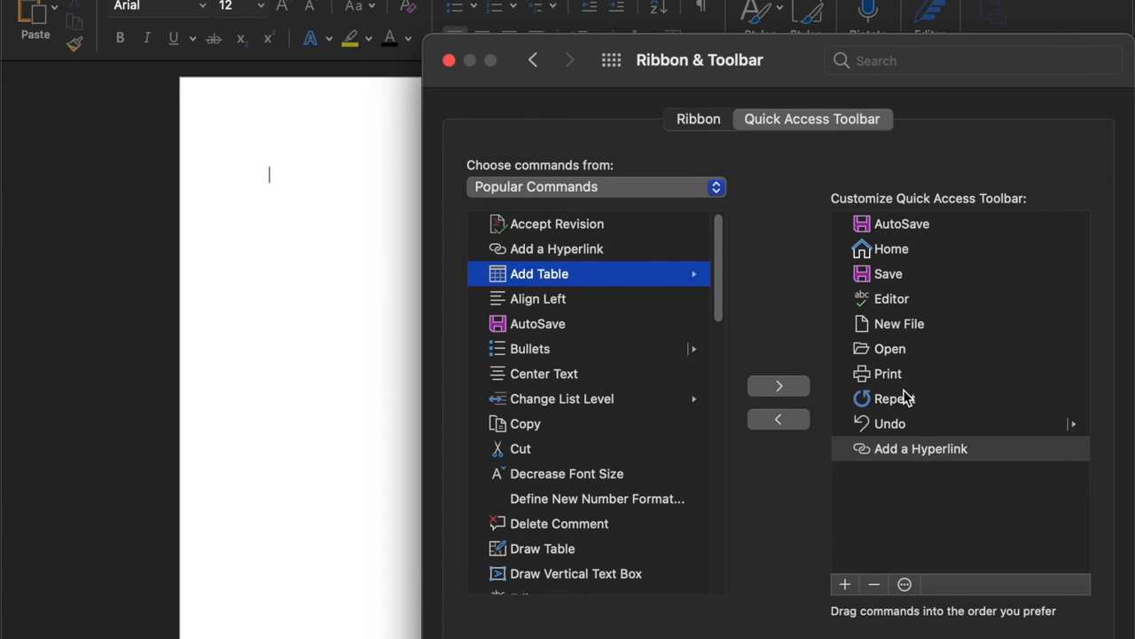
click(894, 398)
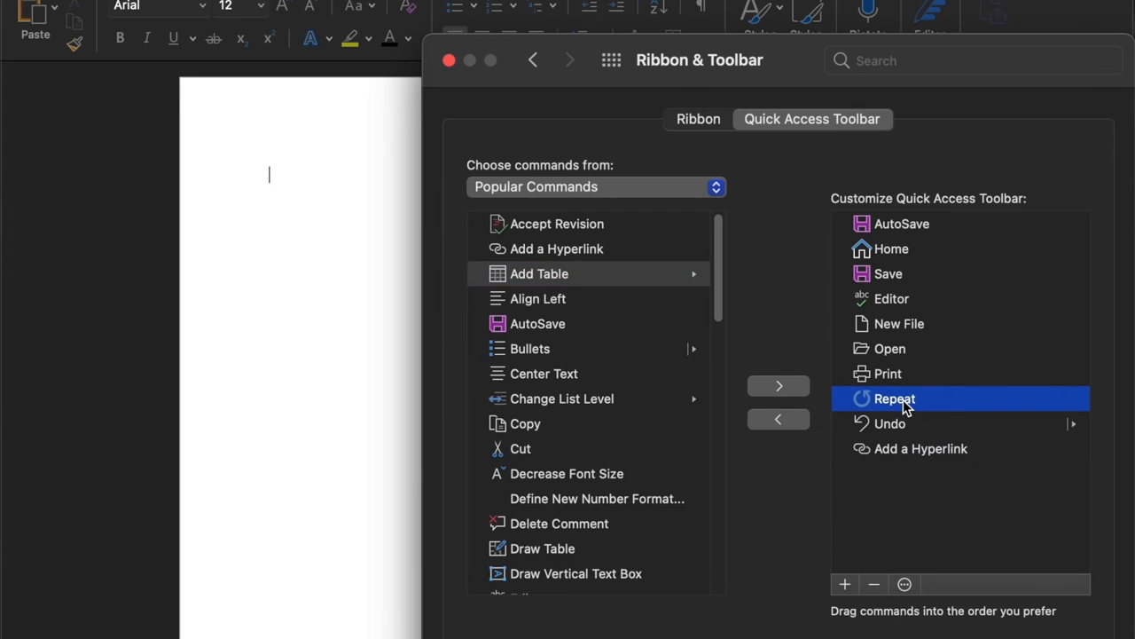
mouse_move(918, 410)
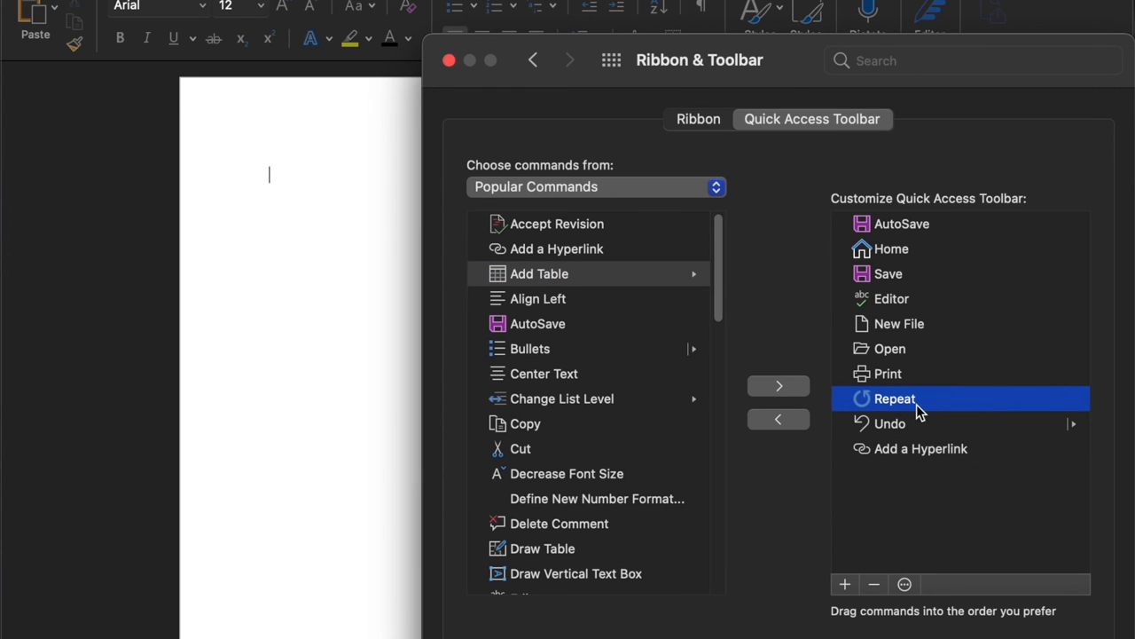
mouse_move(779, 419)
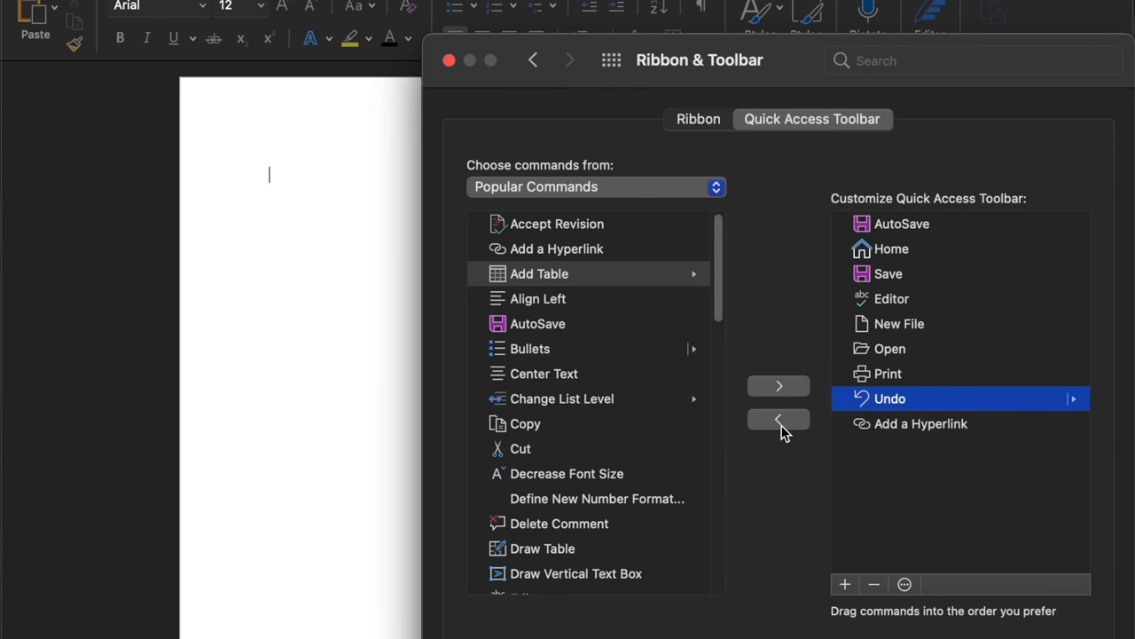
scroll(down, 3)
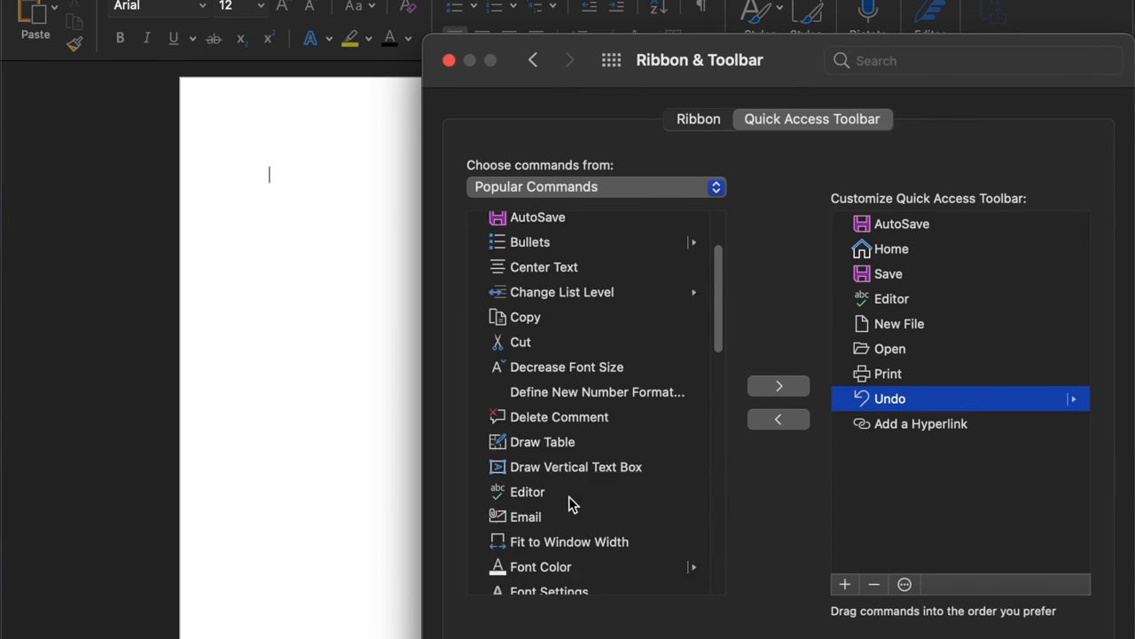
scroll(down, 3)
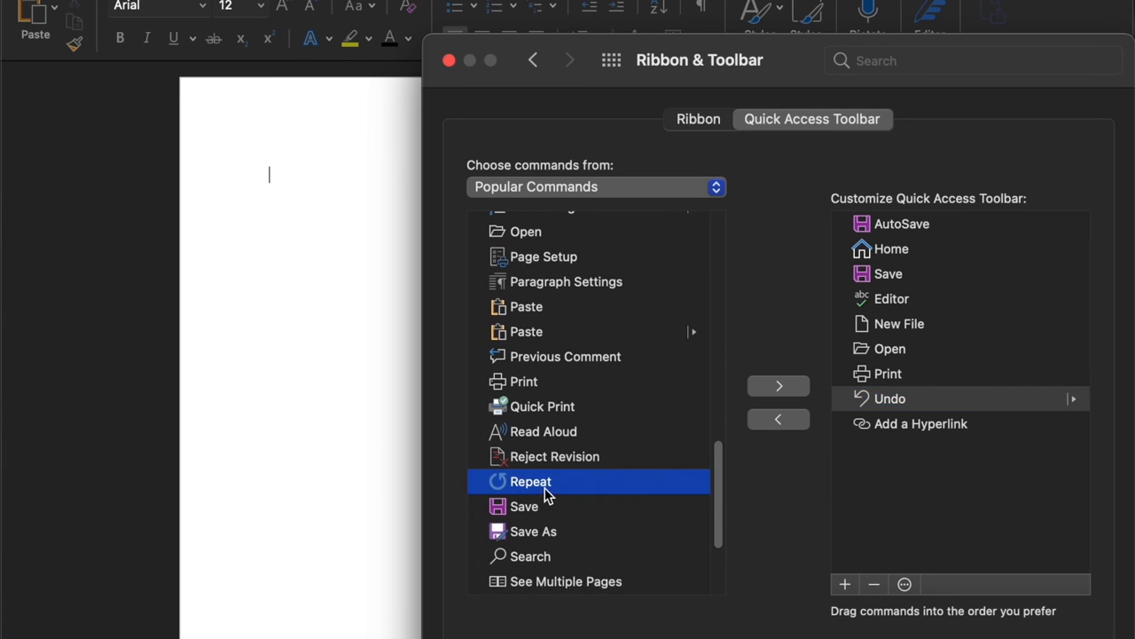
click(779, 385)
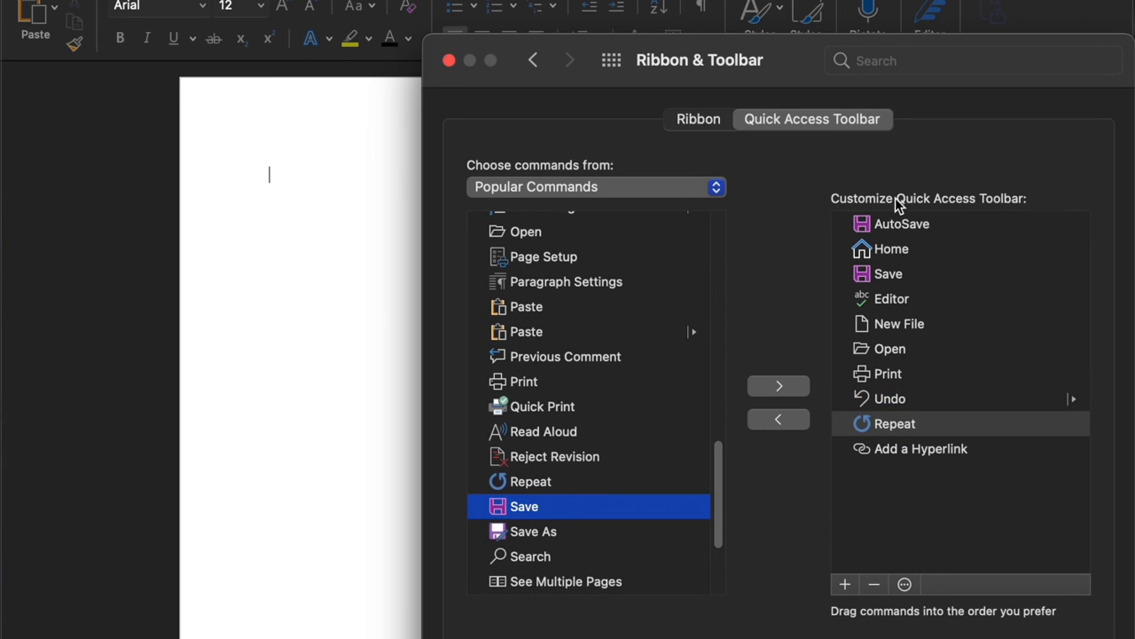
mouse_move(987, 501)
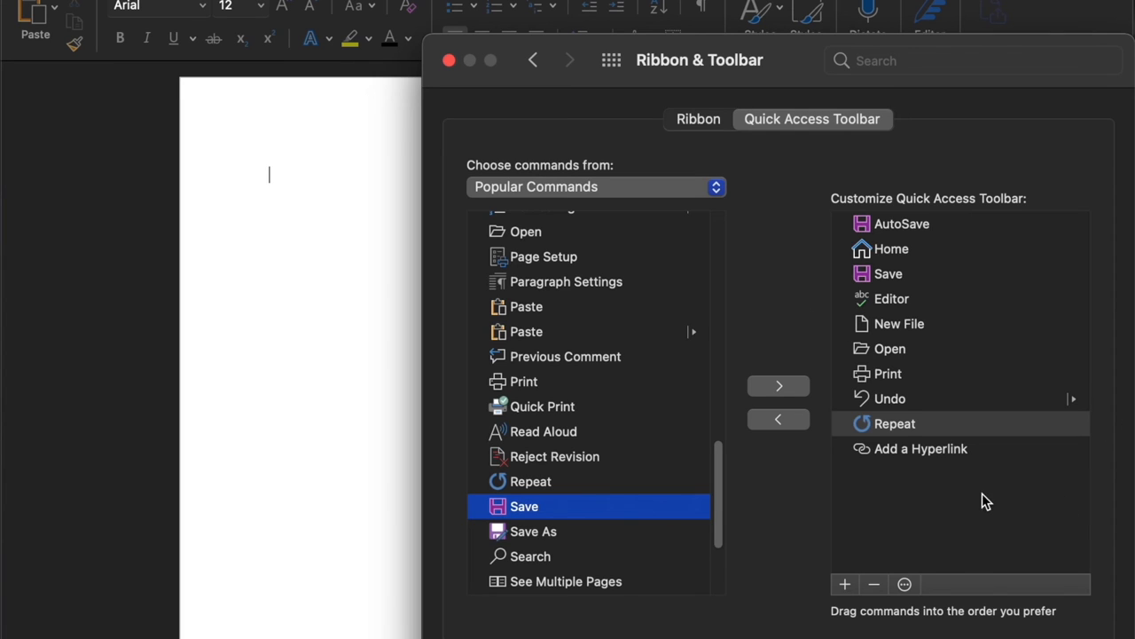
mouse_move(949, 213)
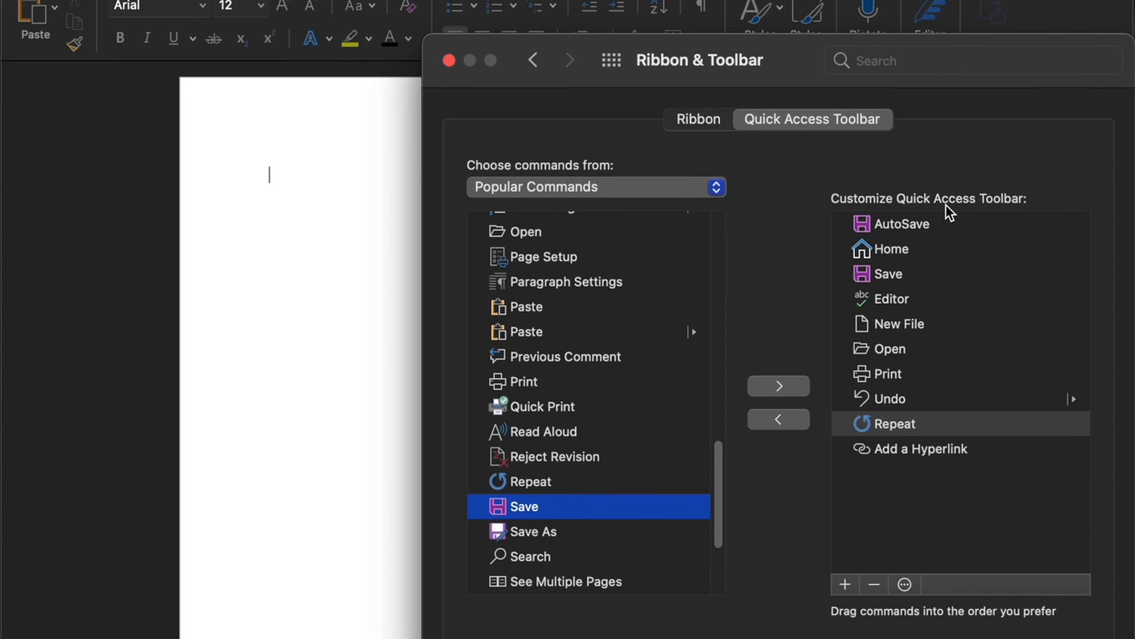
mouse_move(900, 257)
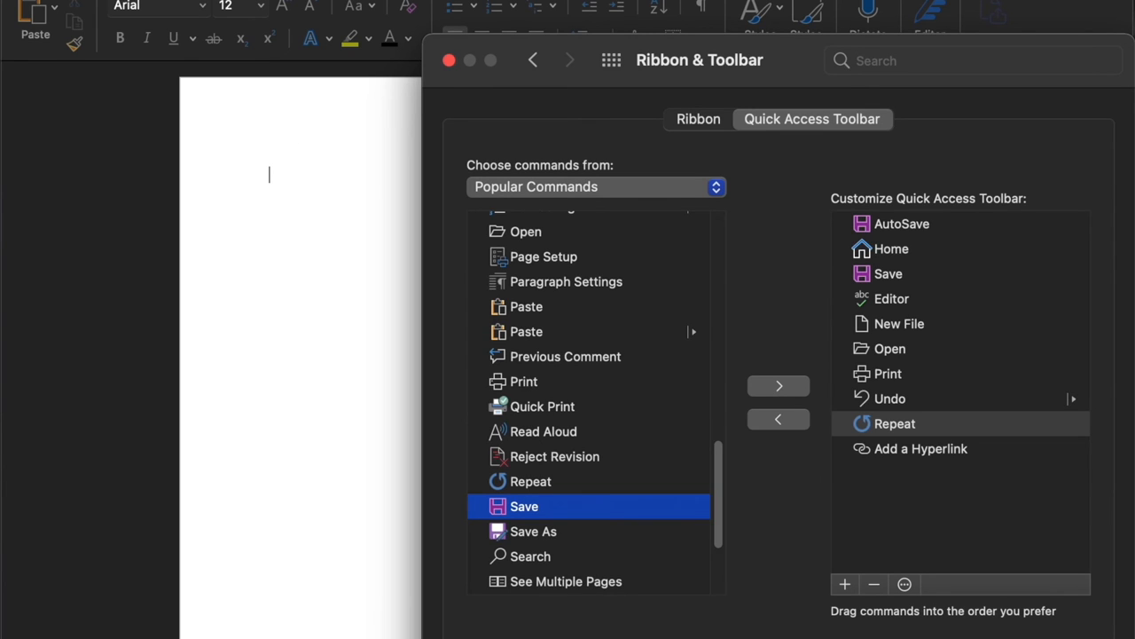
mouse_move(967, 446)
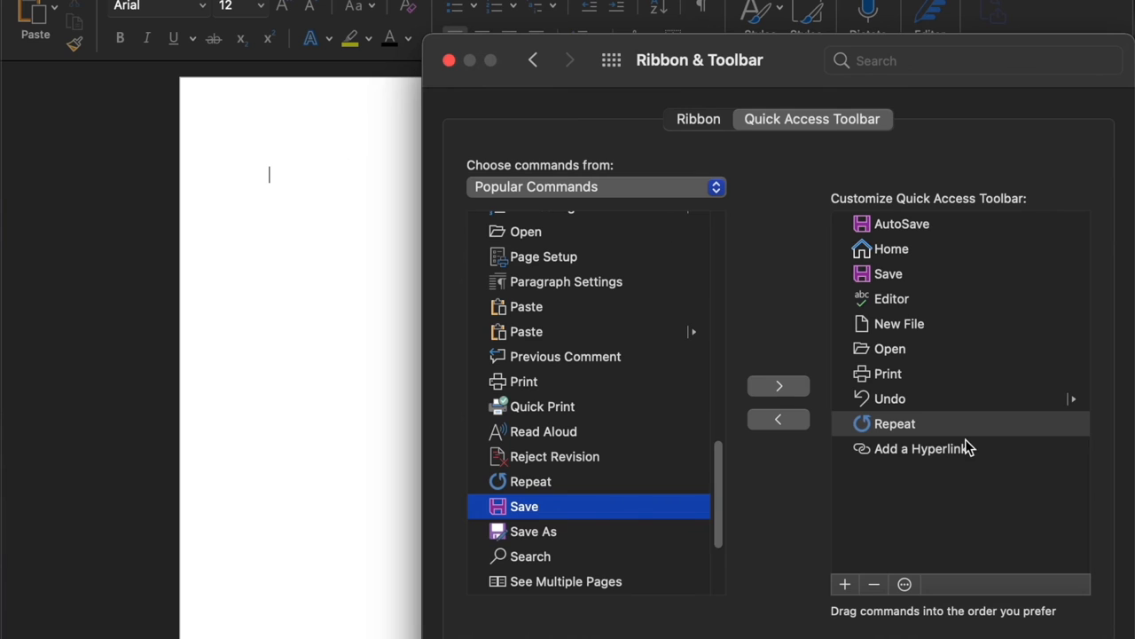
mouse_move(944, 235)
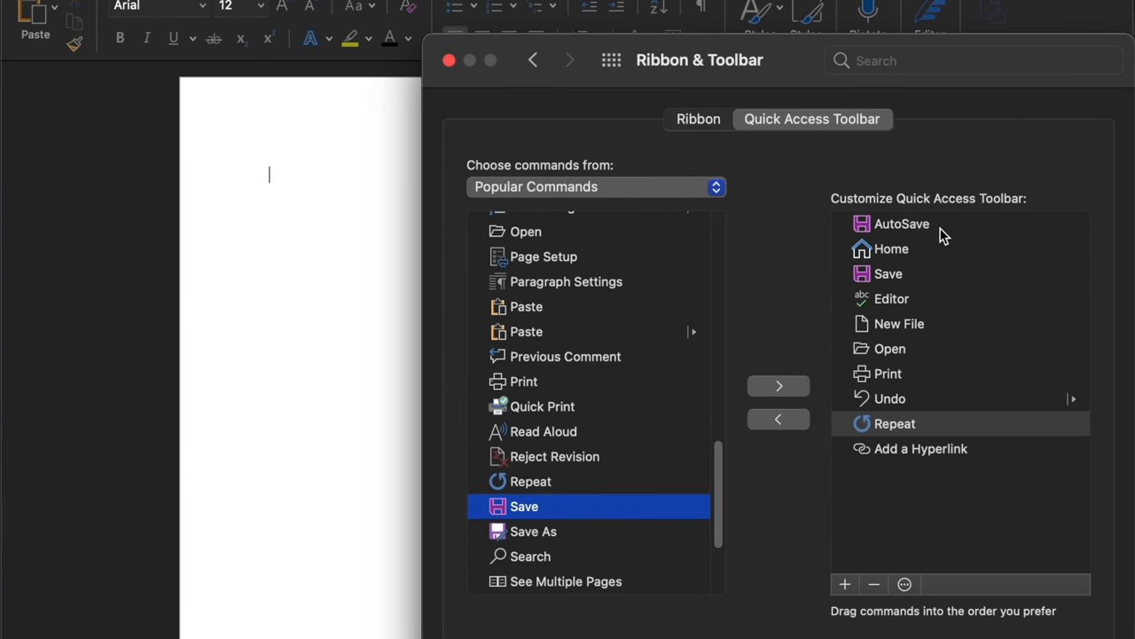
mouse_move(901, 223)
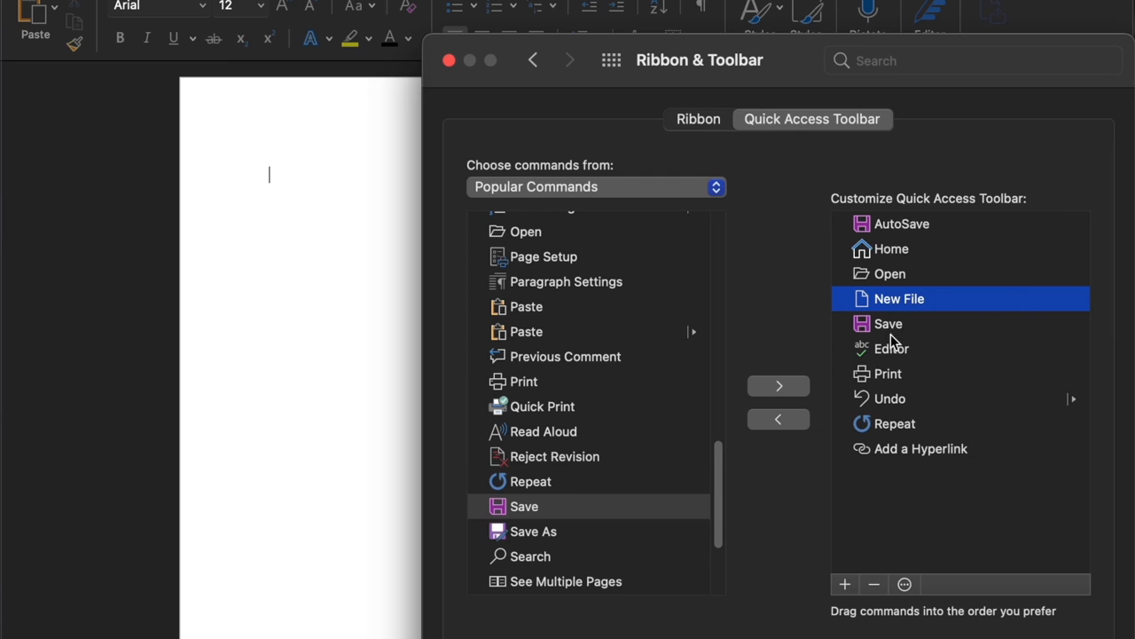
mouse_move(898, 406)
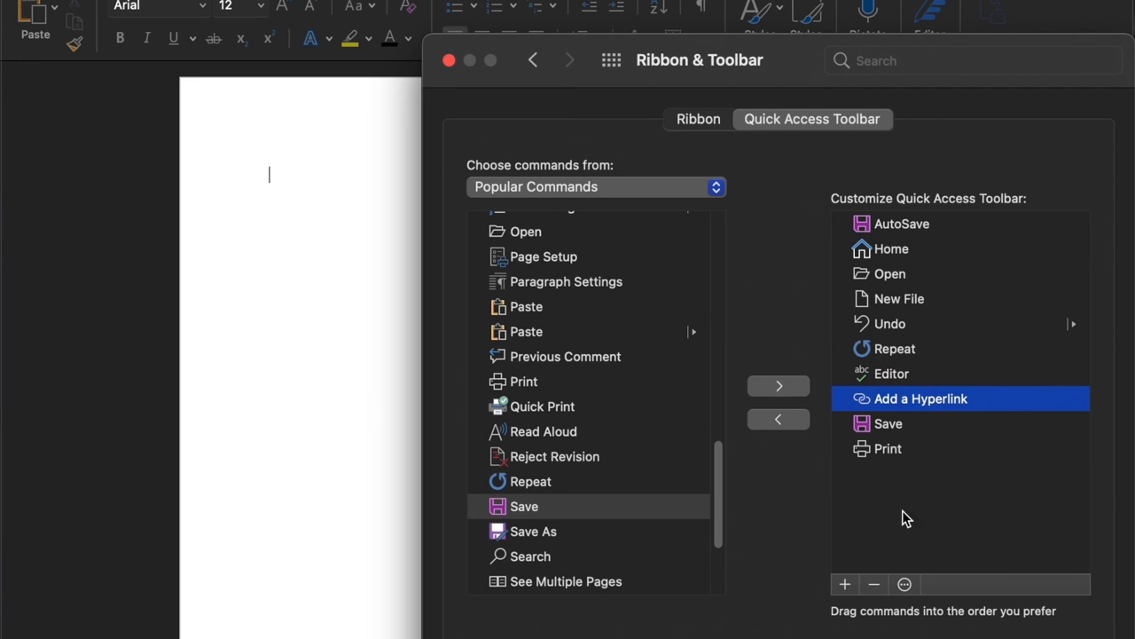
mouse_move(998, 504)
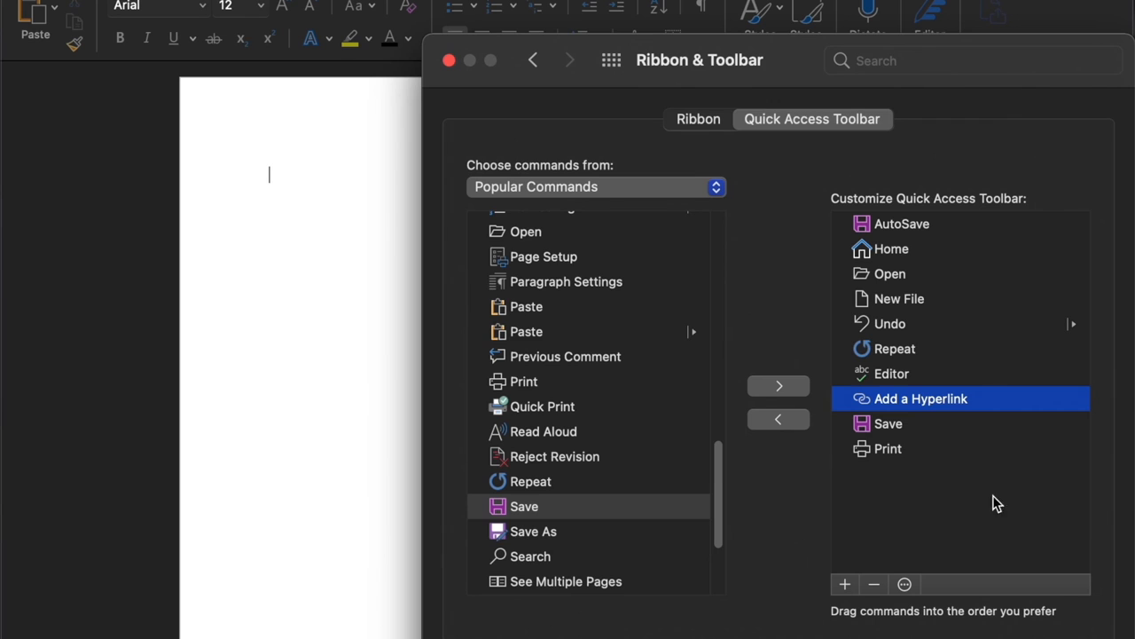
mouse_move(871, 609)
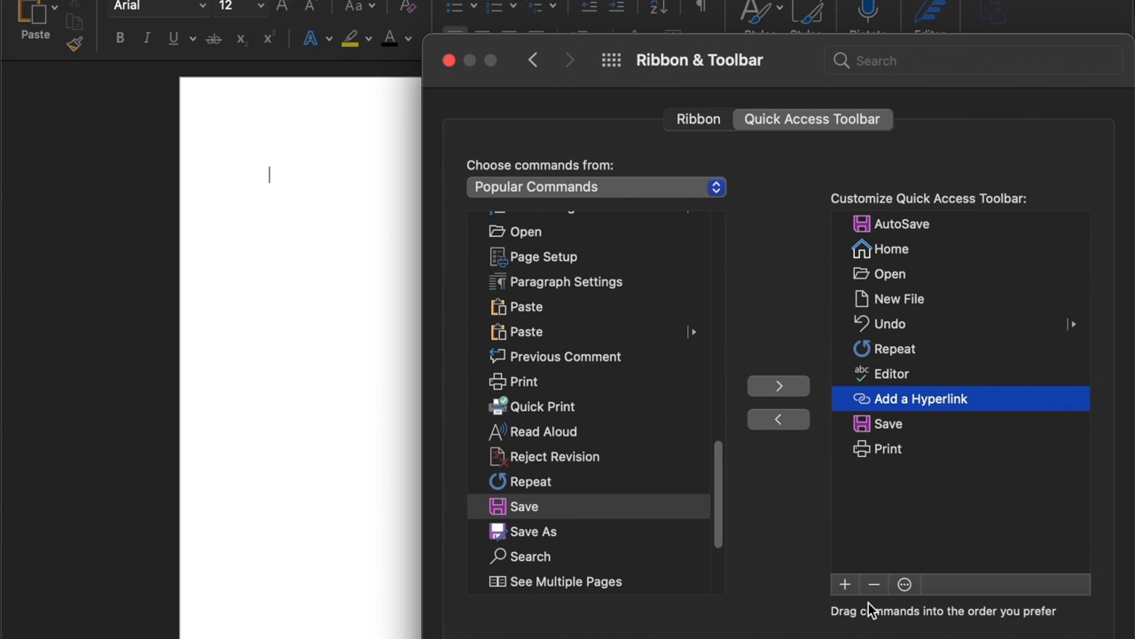
- Dismiss the duplicate-Save warning, then add and remove Quick Print
click(843, 584)
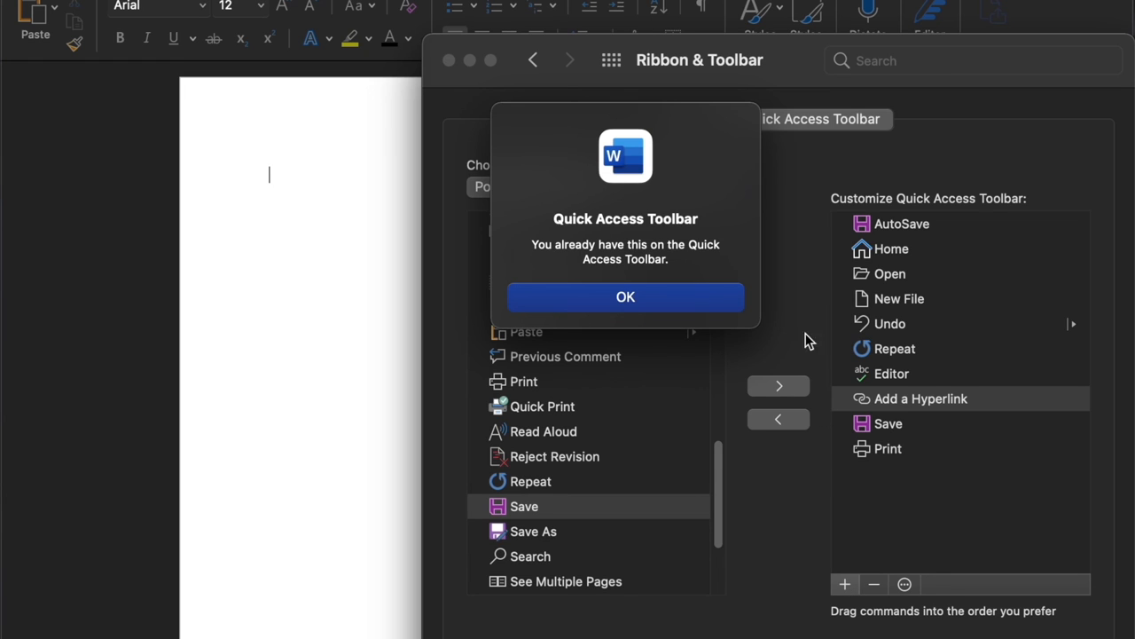
click(625, 297)
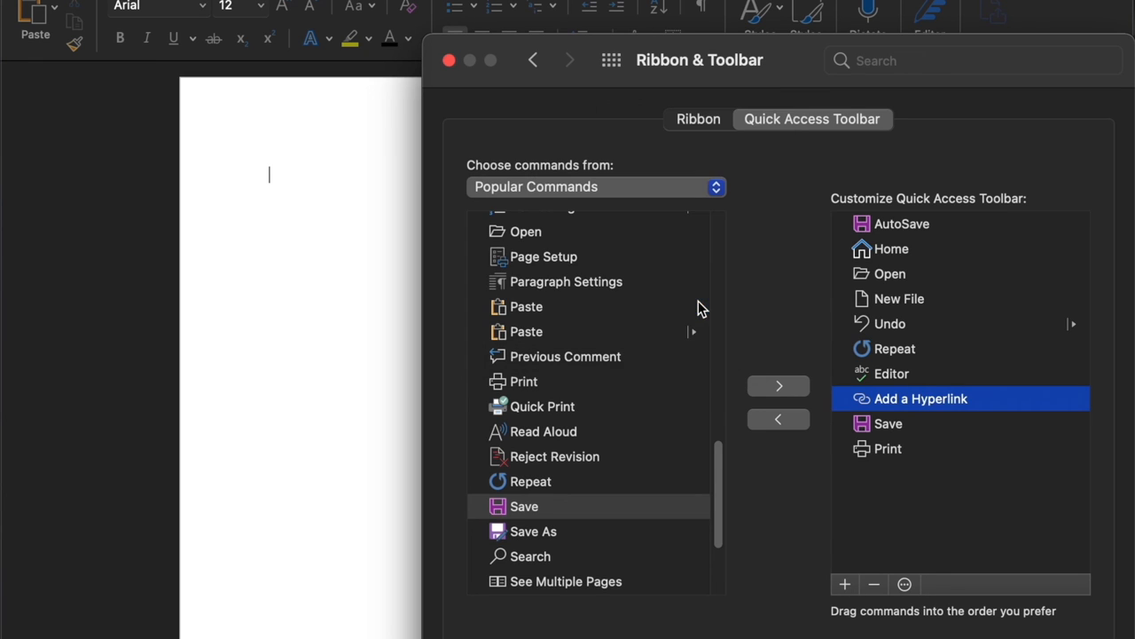
mouse_move(535, 413)
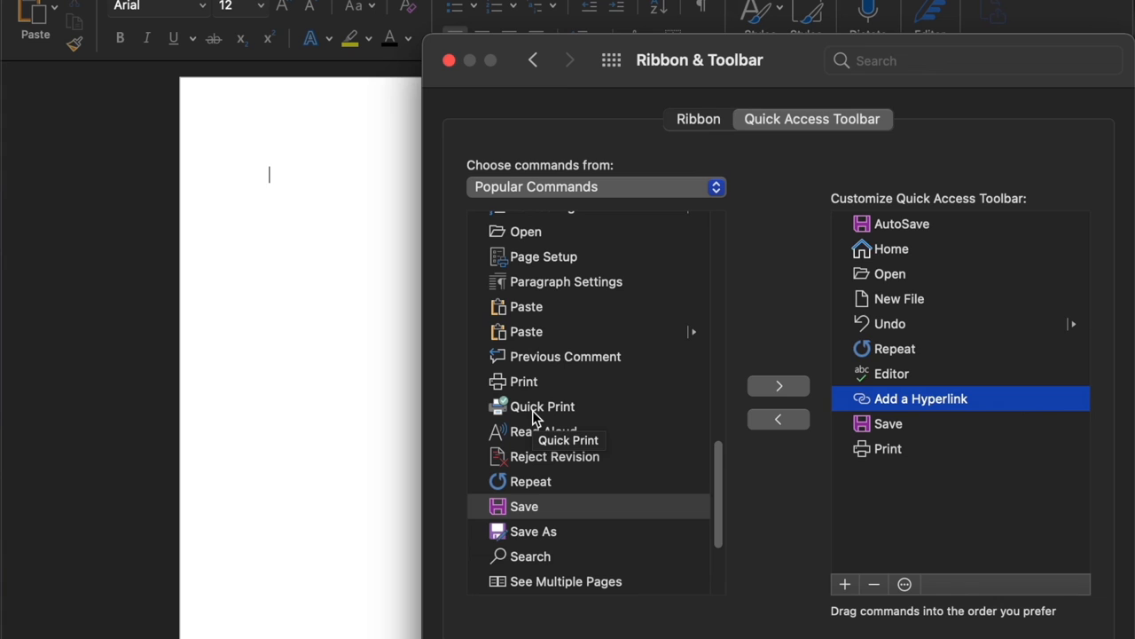
click(542, 406)
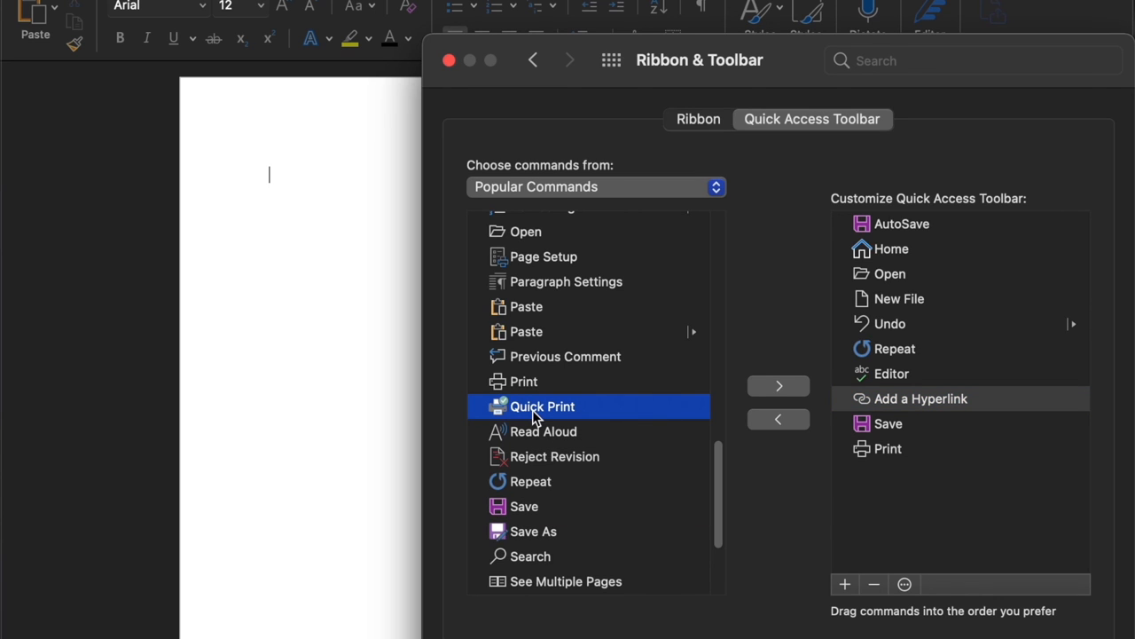
click(843, 585)
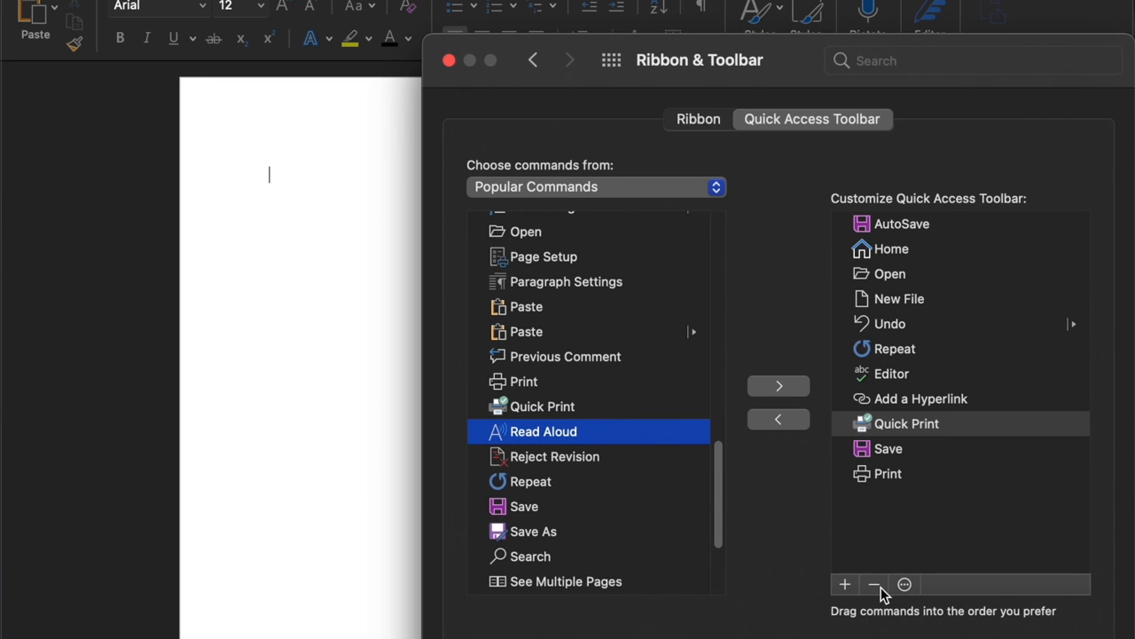
click(875, 583)
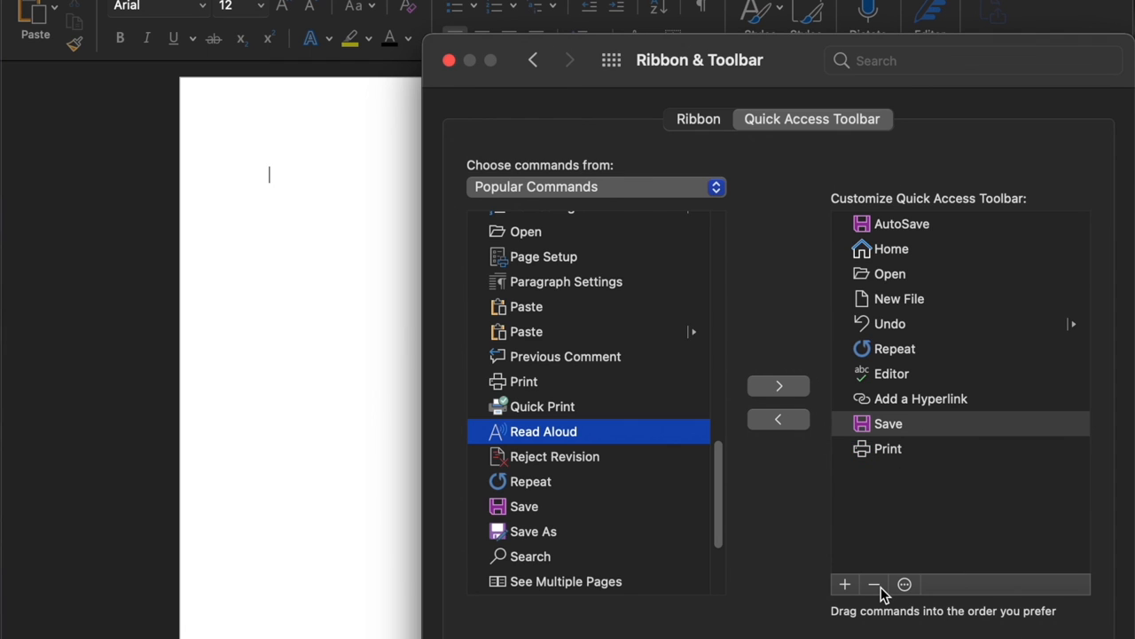
mouse_move(778, 419)
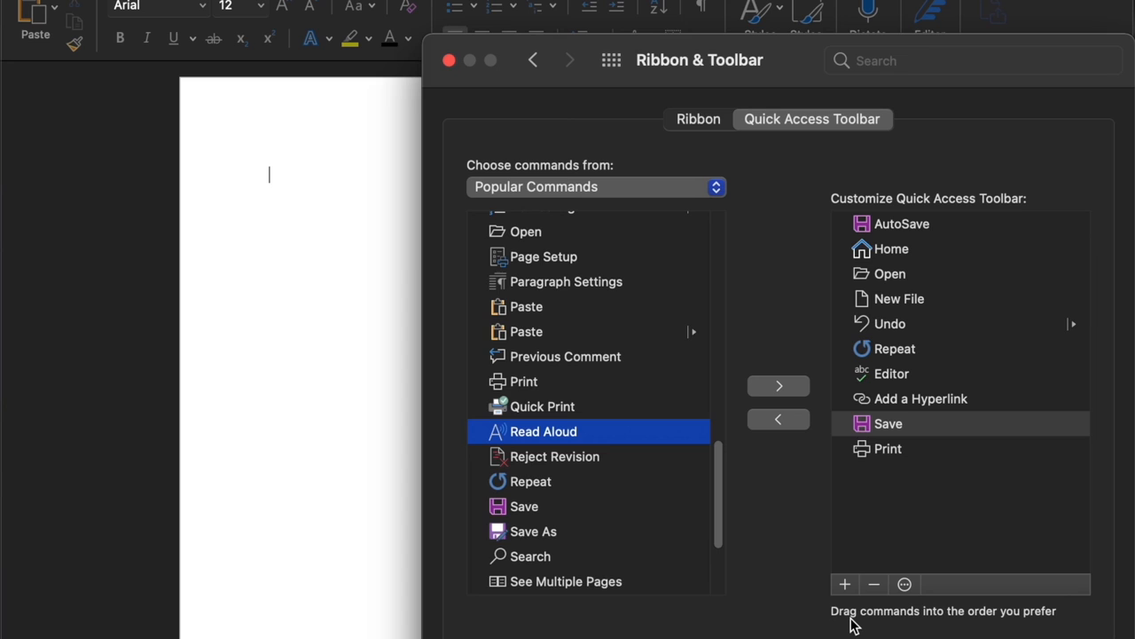
mouse_move(918, 623)
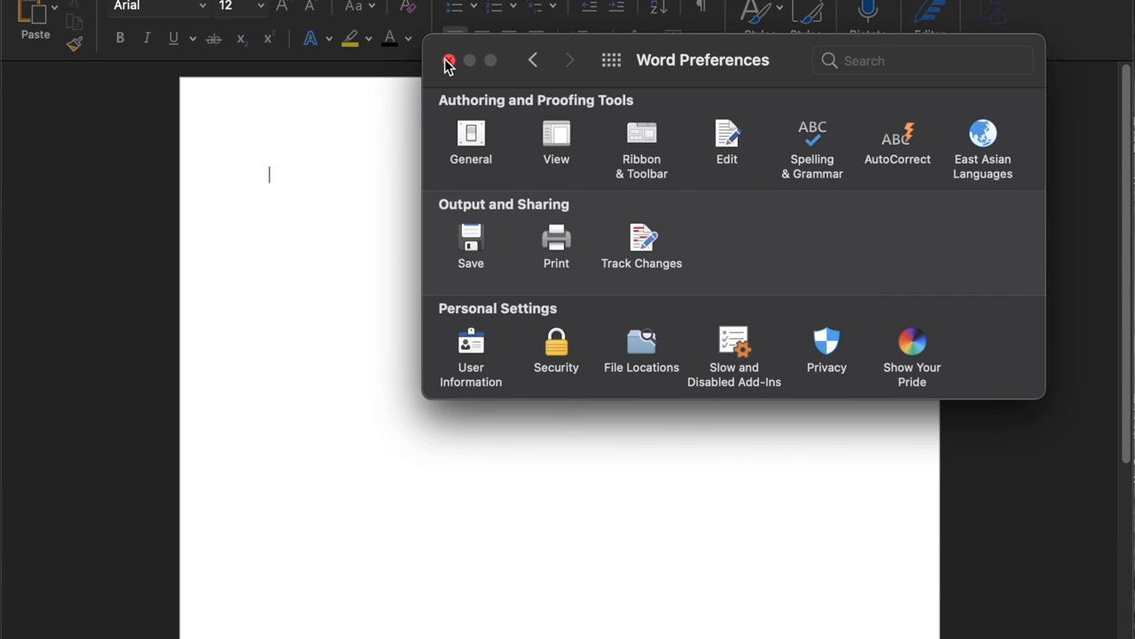
- Close Word Preferences and click into the blank document
click(449, 60)
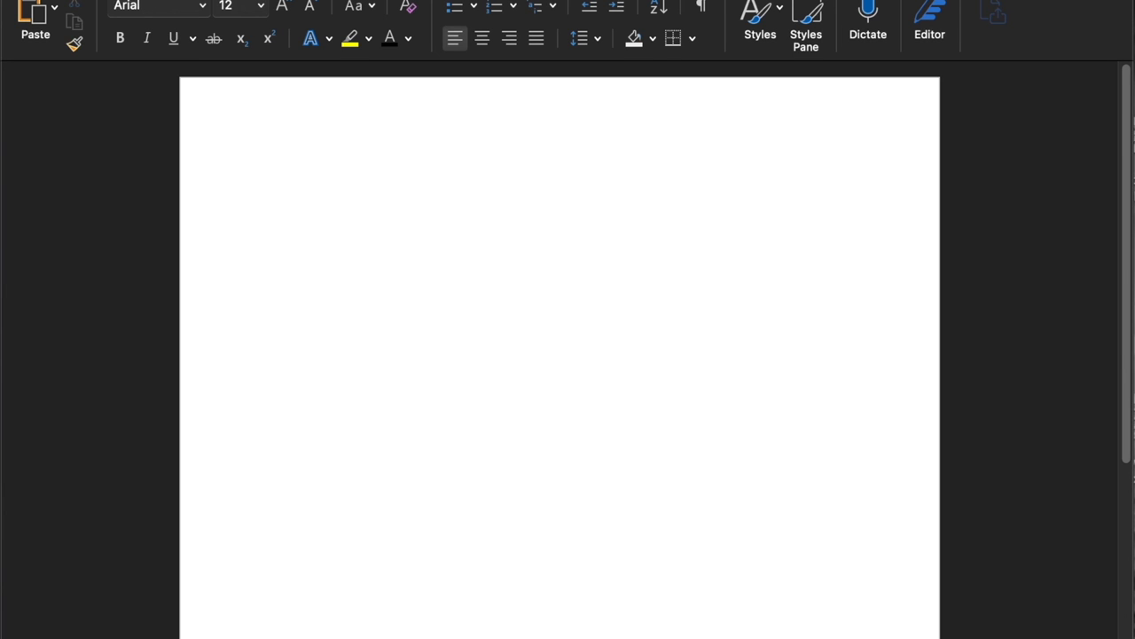
click(270, 175)
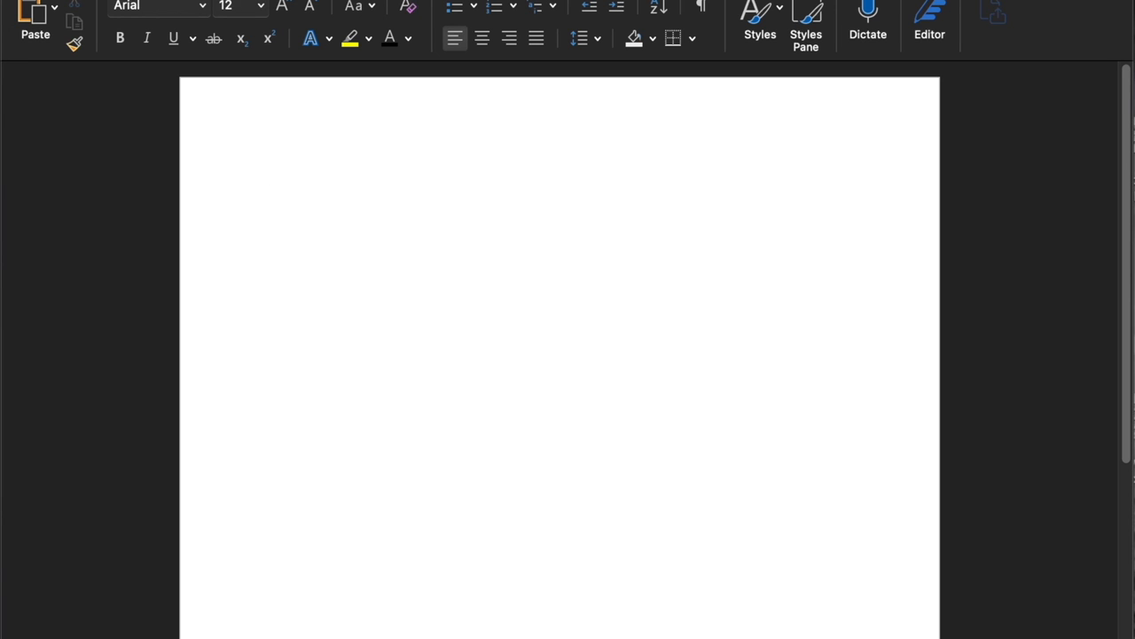
click(269, 175)
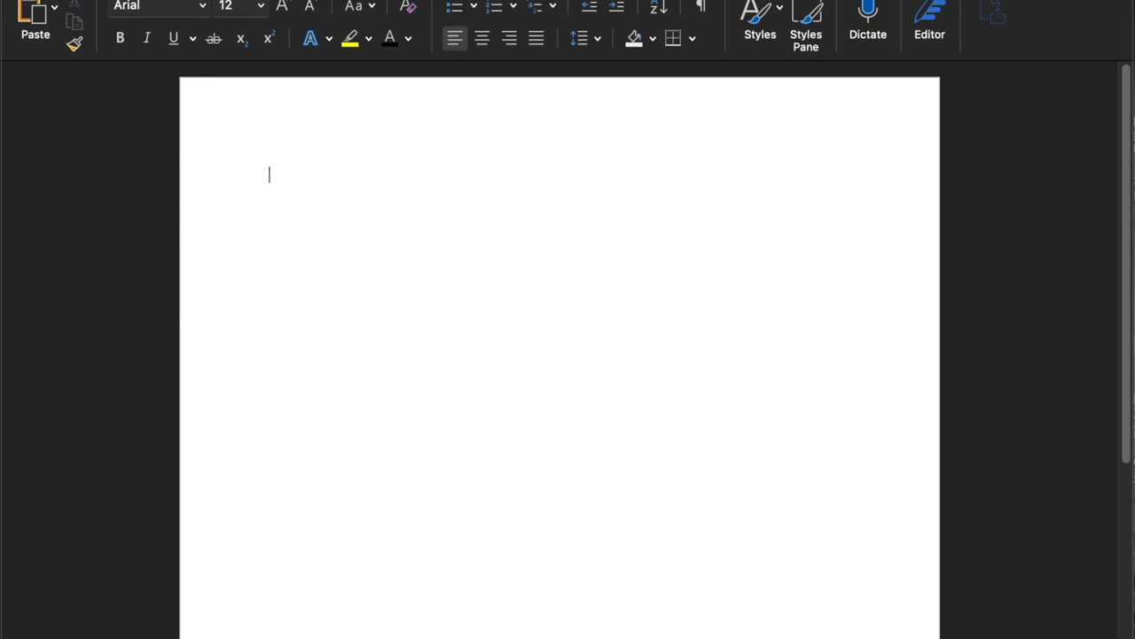